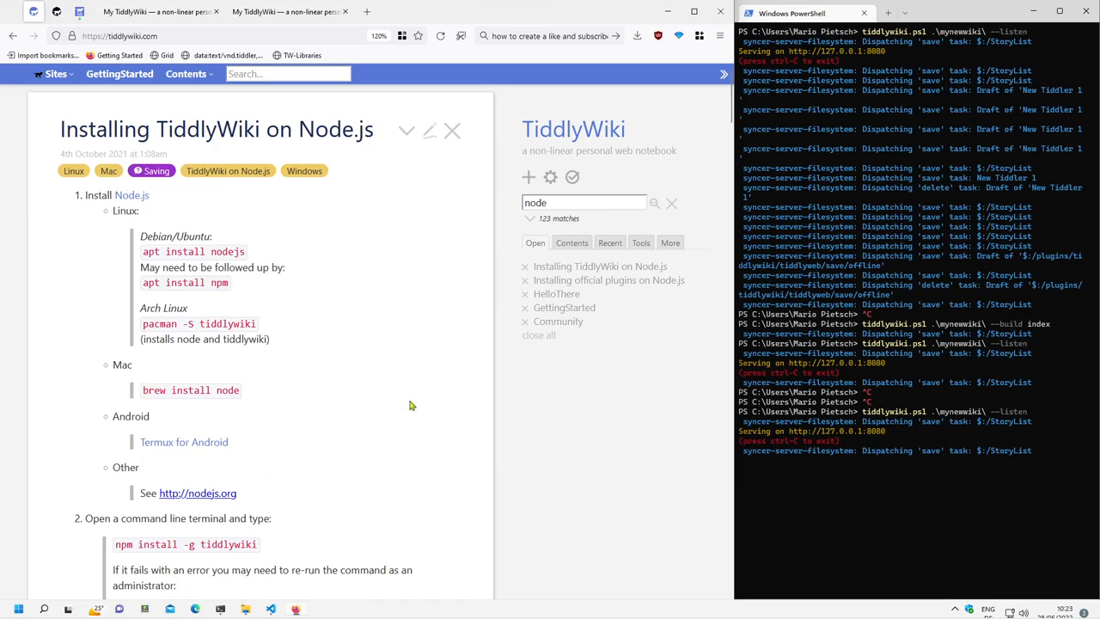
Close the Node.js installation article and find the Plugins documentation by searching 'plugins'
{"action": "scroll", "scroll_direction": "down", "scroll_amount": 3}
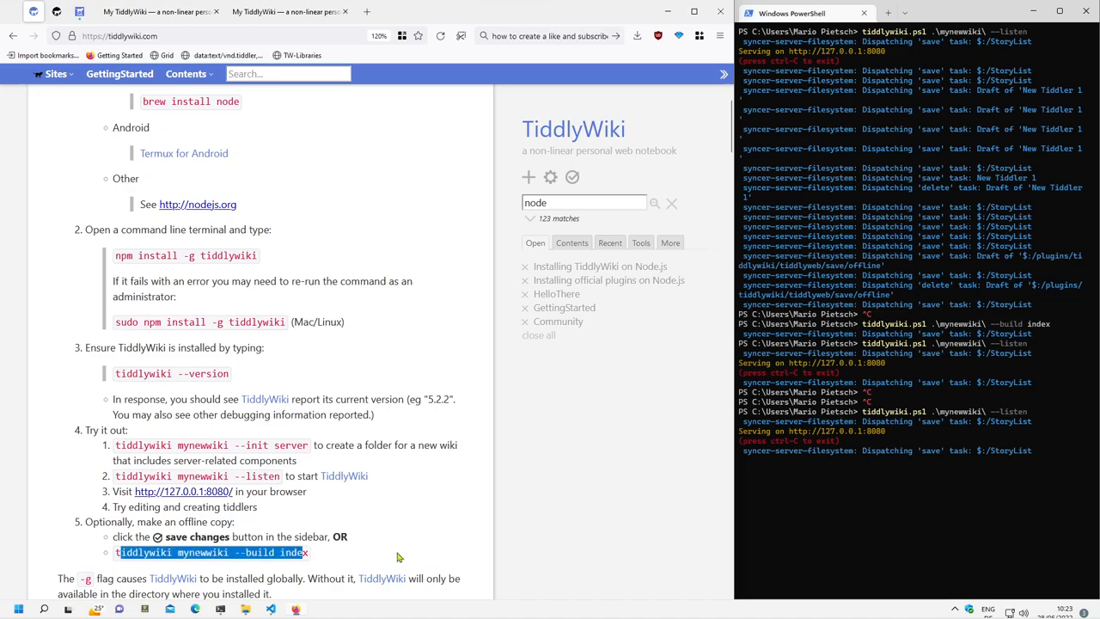
{"action": "mouse_move", "coordinate": [411, 526]}
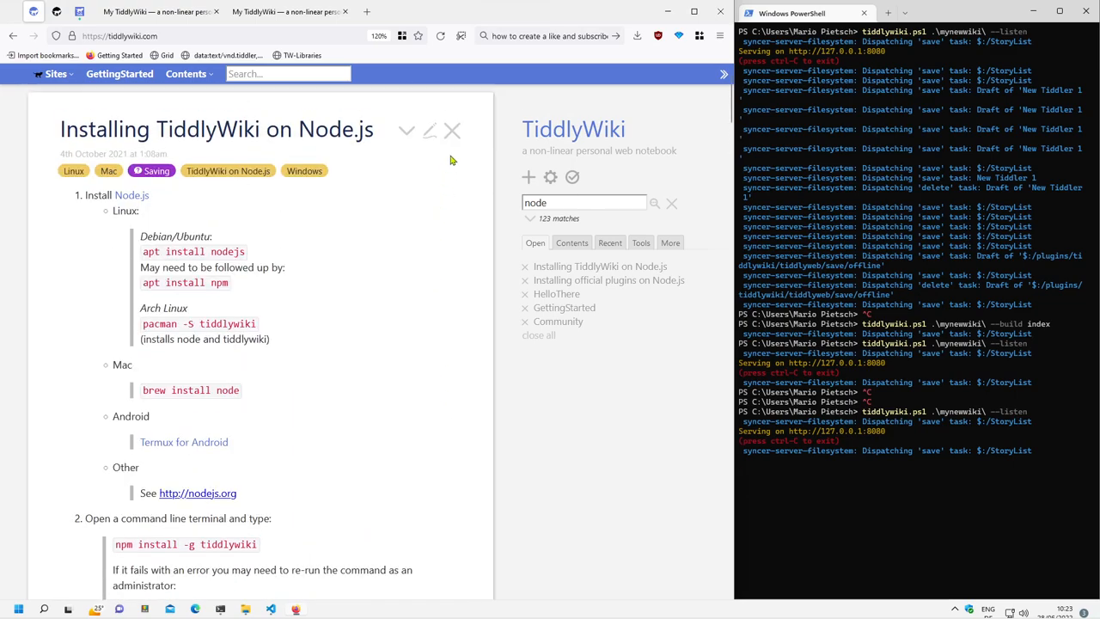
{"action": "left_click", "coordinate": [609, 279]}
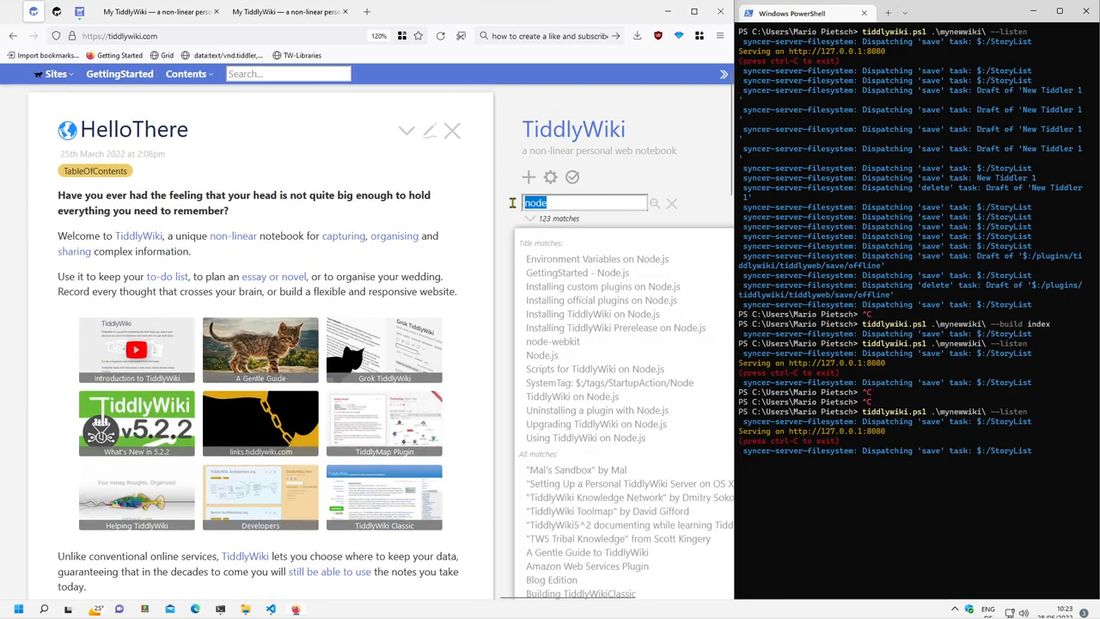
{"action": "type", "text": "p"}
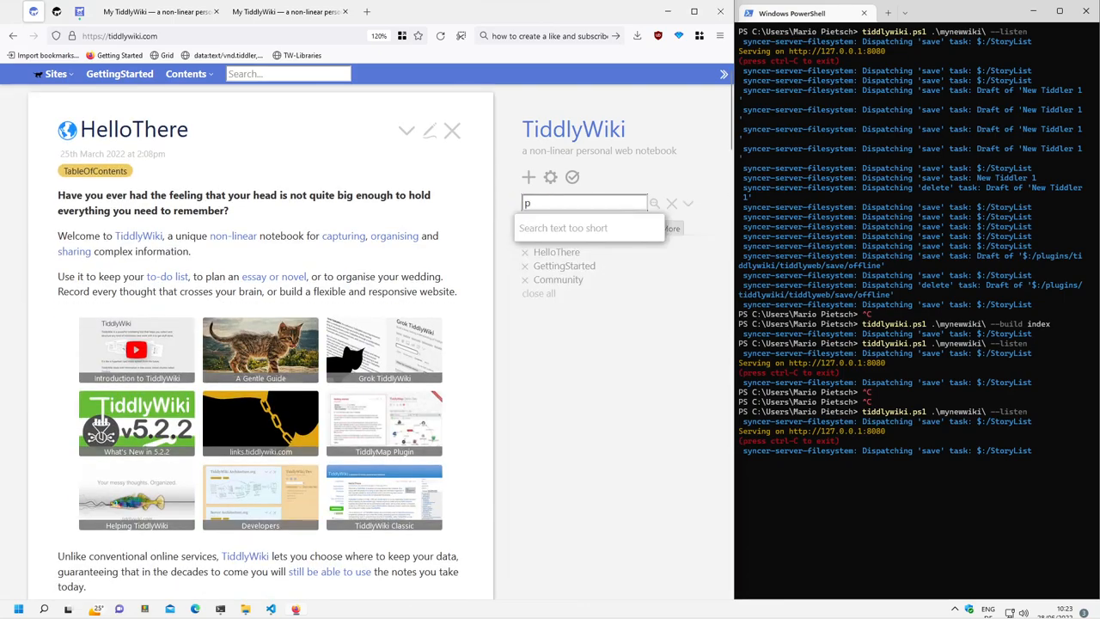
{"action": "type", "text": "lugins"}
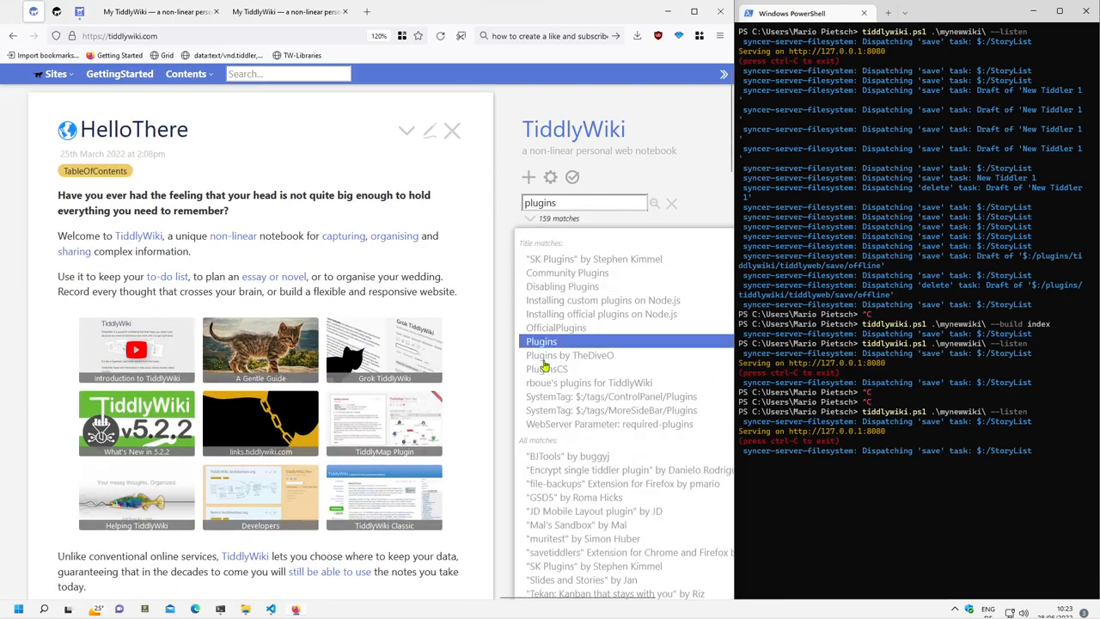
{"action": "left_click", "coordinate": [541, 341]}
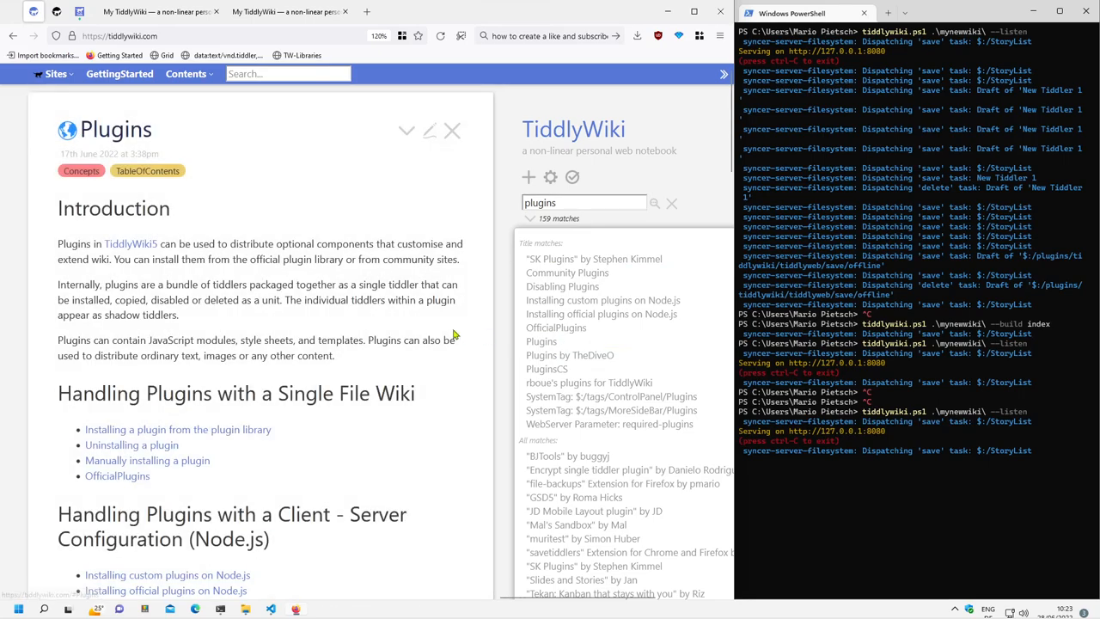
Follow the OfficialPlugins link from the Plugins article
{"action": "scroll", "scroll_direction": "down", "scroll_amount": 3}
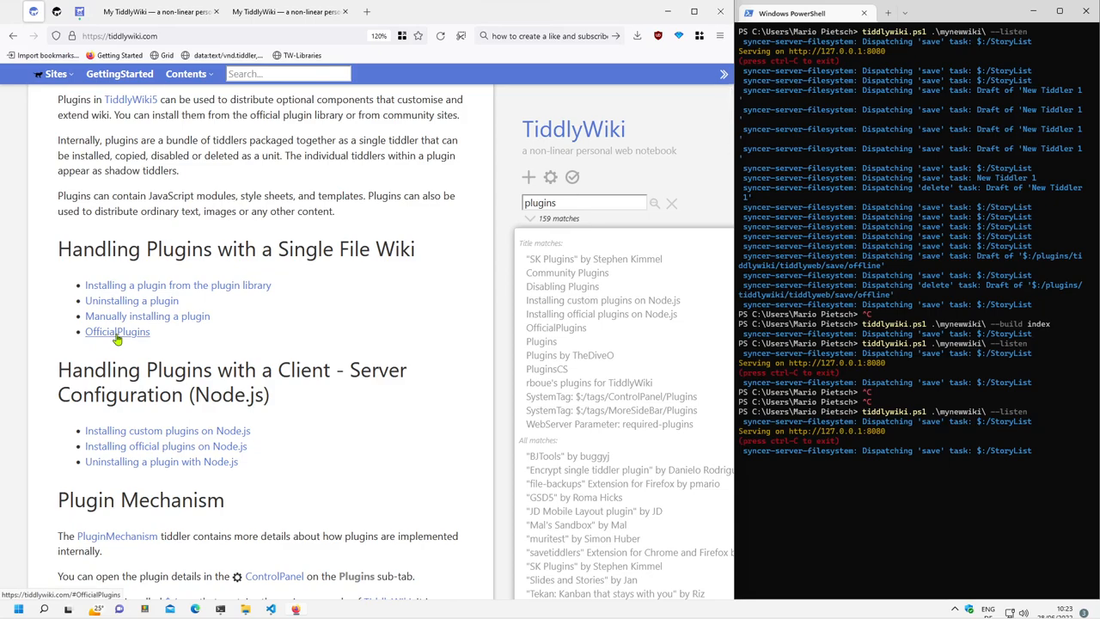
{"action": "left_click", "coordinate": [117, 330]}
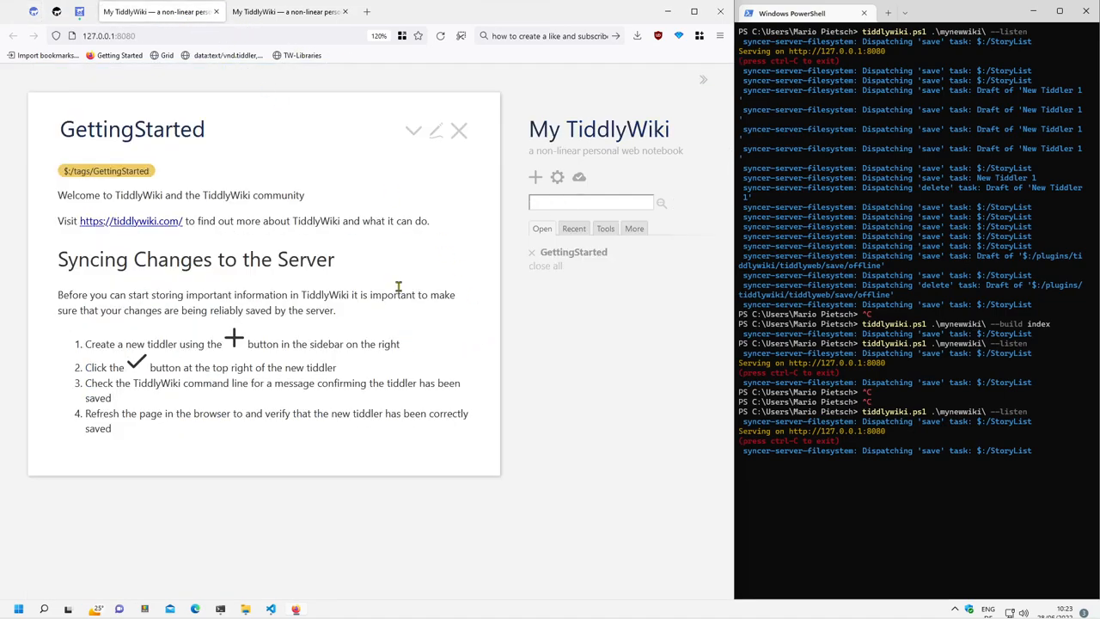
Show the Recent tab in the local wiki at 127.0.0.1:8080 and select its address
{"action": "left_click", "coordinate": [574, 227]}
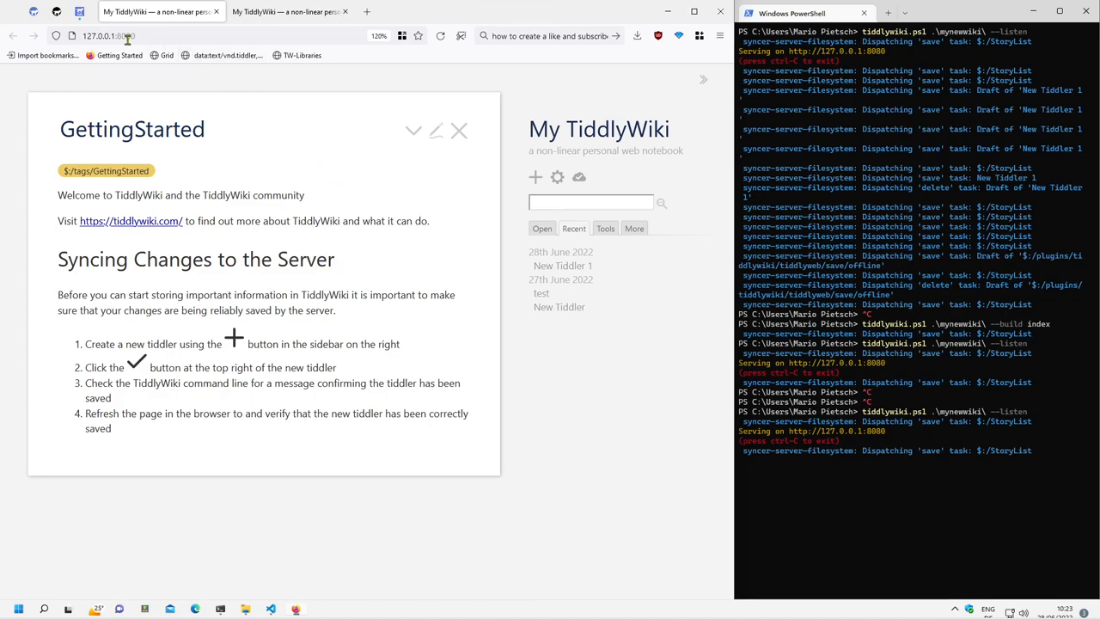
{"action": "left_click", "coordinate": [107, 34]}
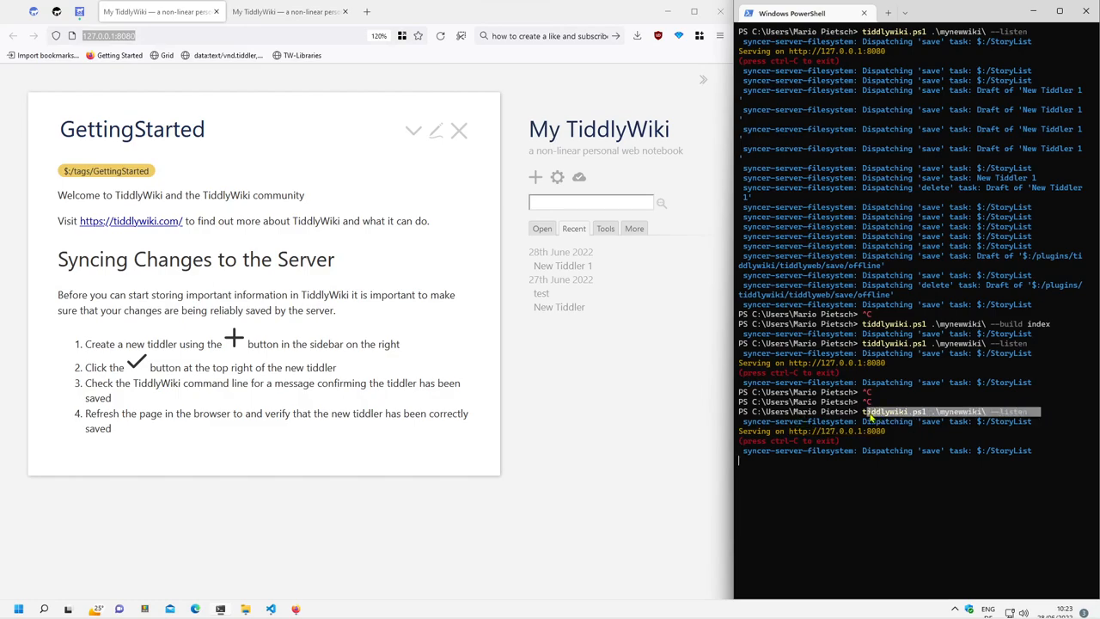
{"action": "mouse_move", "coordinate": [891, 495]}
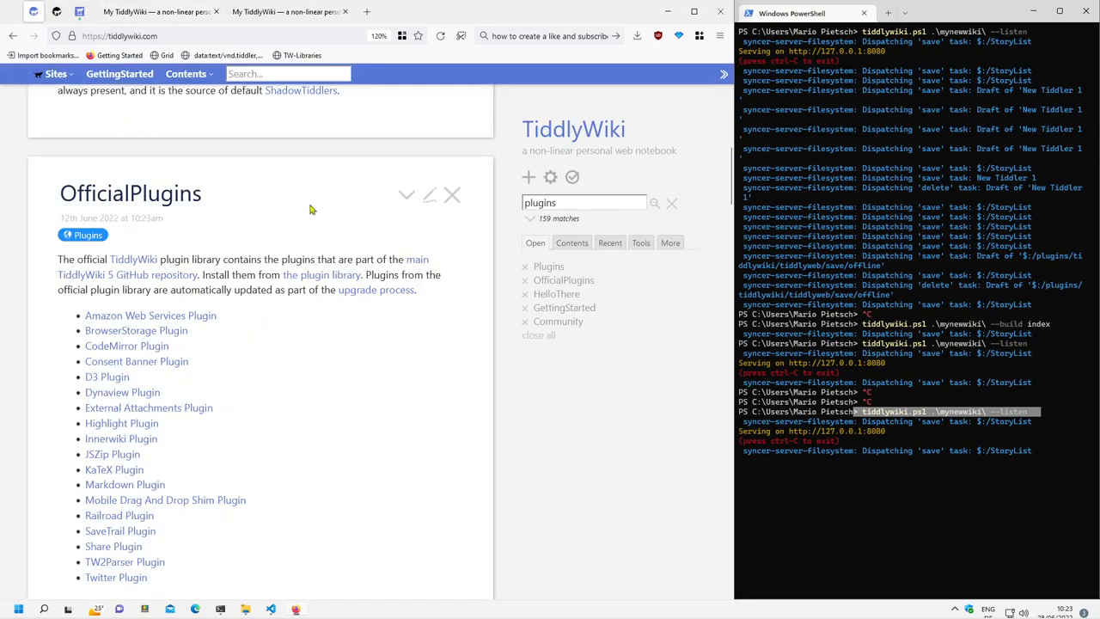
{"action": "mouse_move", "coordinate": [275, 356]}
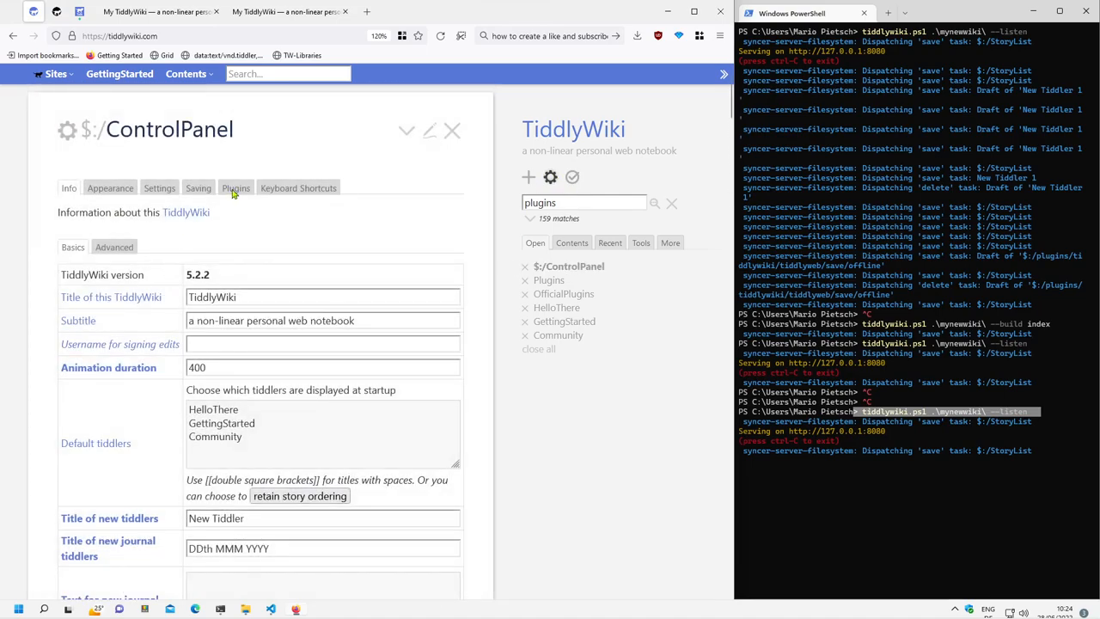
Drag the Menu Bar plugin from tiddlywiki.com's Control Panel Plugins list onto the local wiki
{"action": "left_click", "coordinate": [235, 187]}
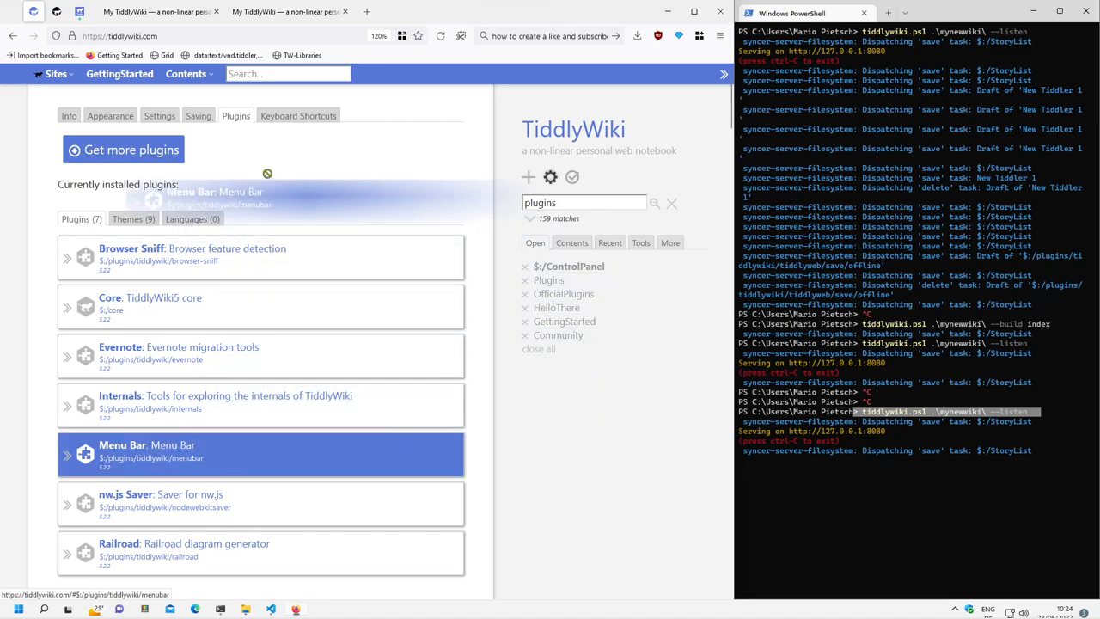
{"action": "left_click", "coordinate": [154, 10]}
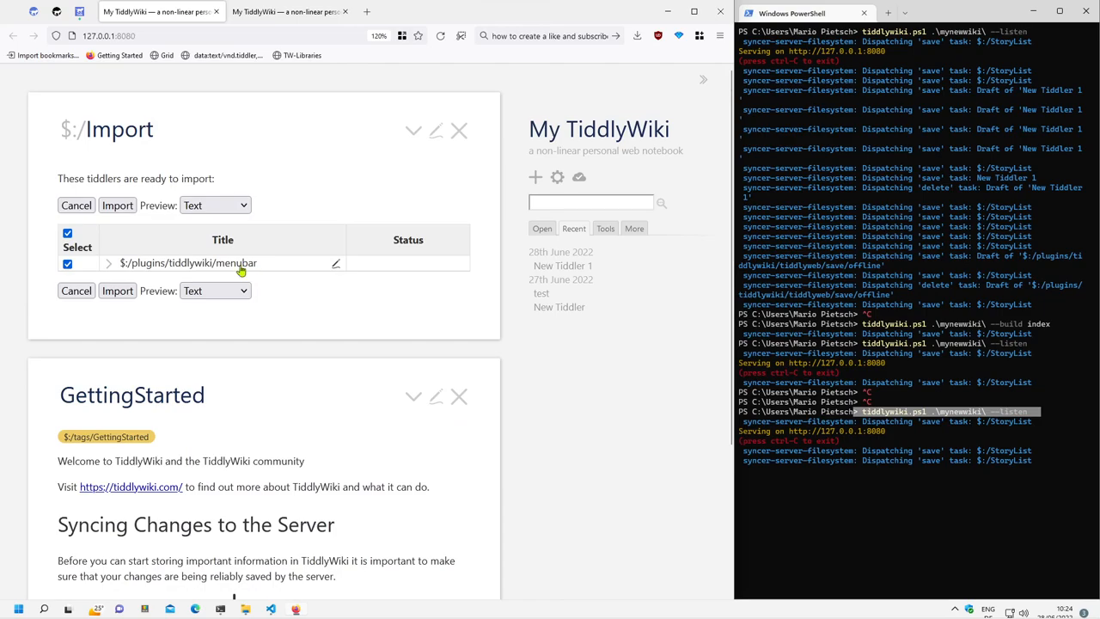
{"action": "mouse_move", "coordinate": [251, 269]}
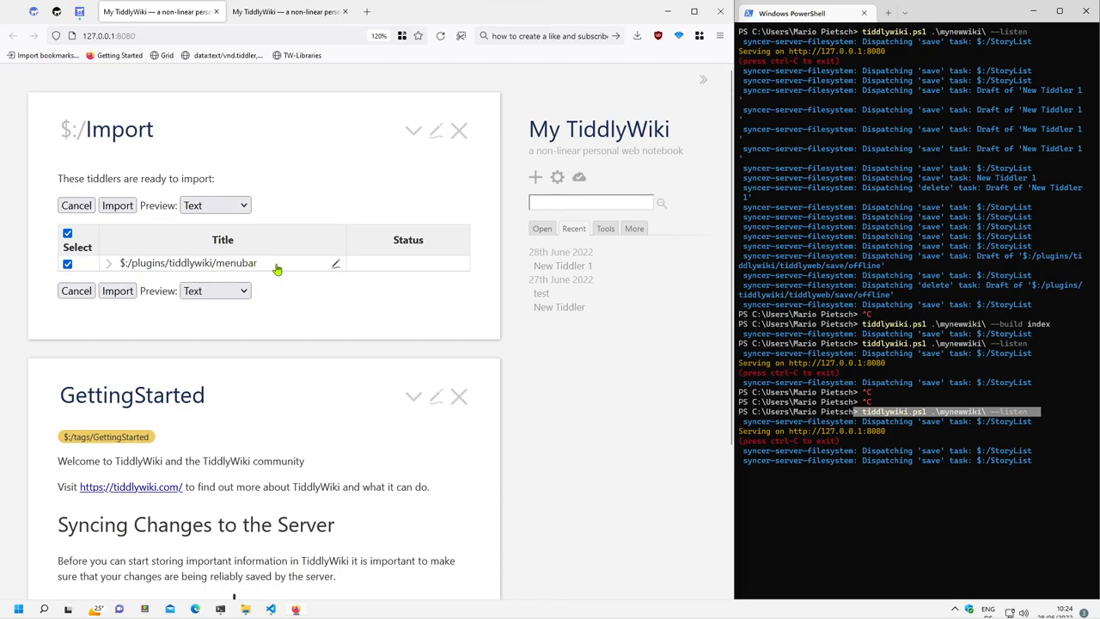
Confirm the $:/Import of the $:/plugins/tiddlywiki/menubar plugin
{"action": "left_click", "coordinate": [117, 205]}
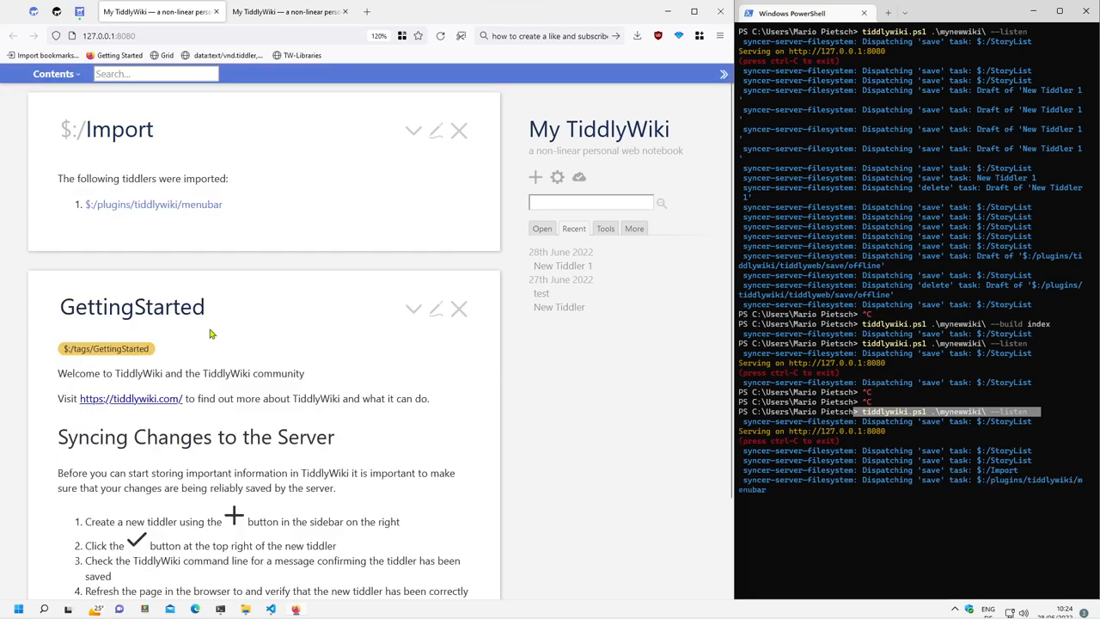
{"action": "left_click", "coordinate": [271, 609]}
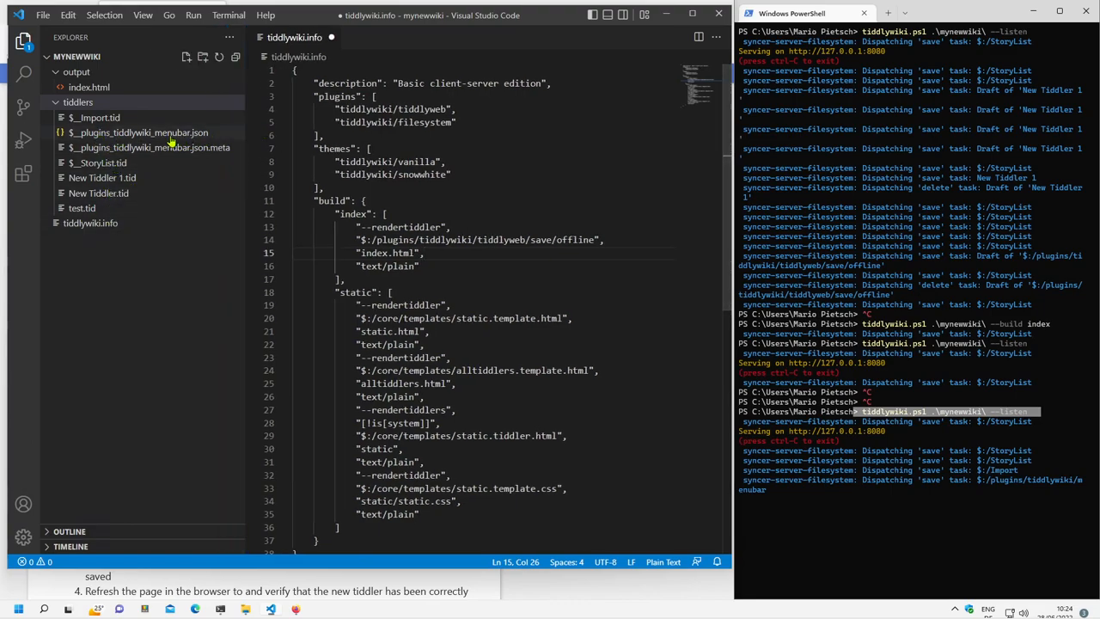
Review the imported menubar .json.meta file, then return to tiddlywiki.info
{"action": "left_click", "coordinate": [150, 148]}
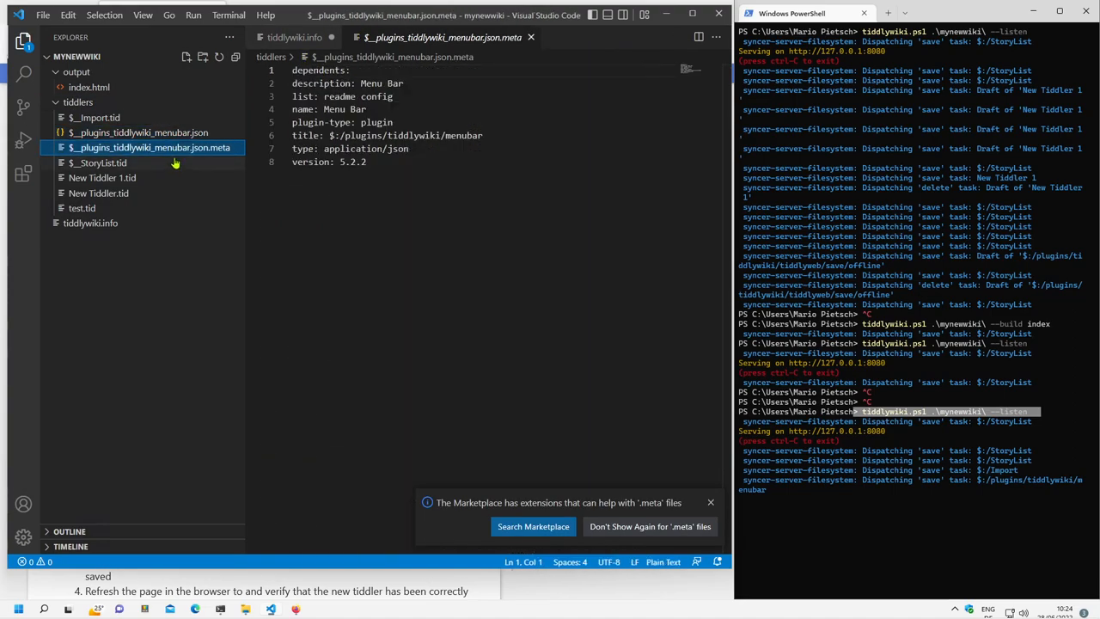
{"action": "mouse_move", "coordinate": [151, 148]}
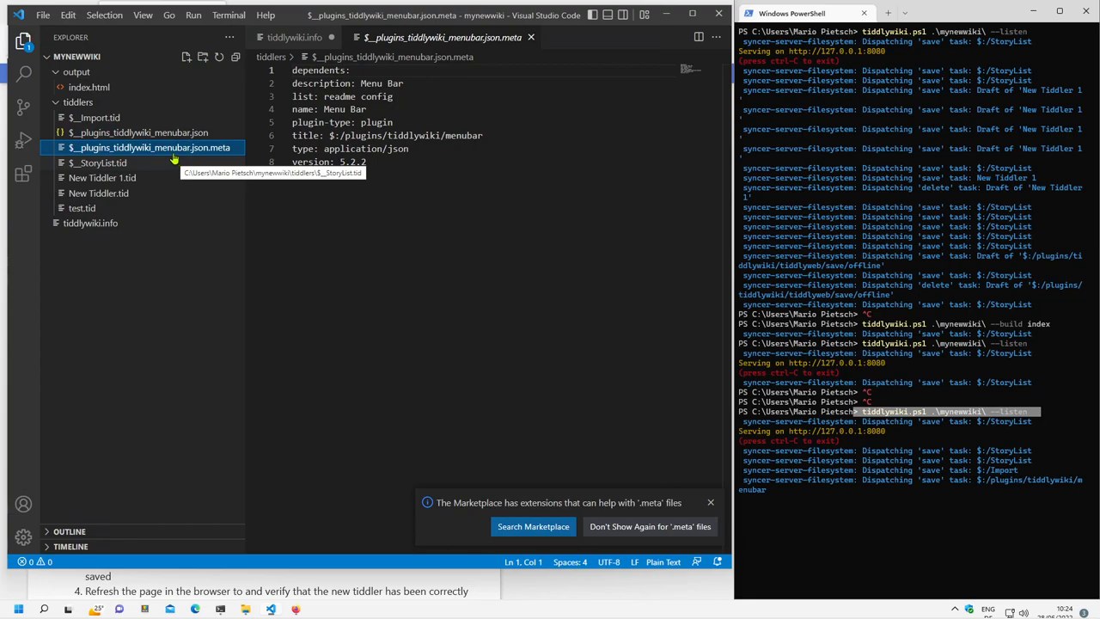
{"action": "left_click", "coordinate": [89, 223]}
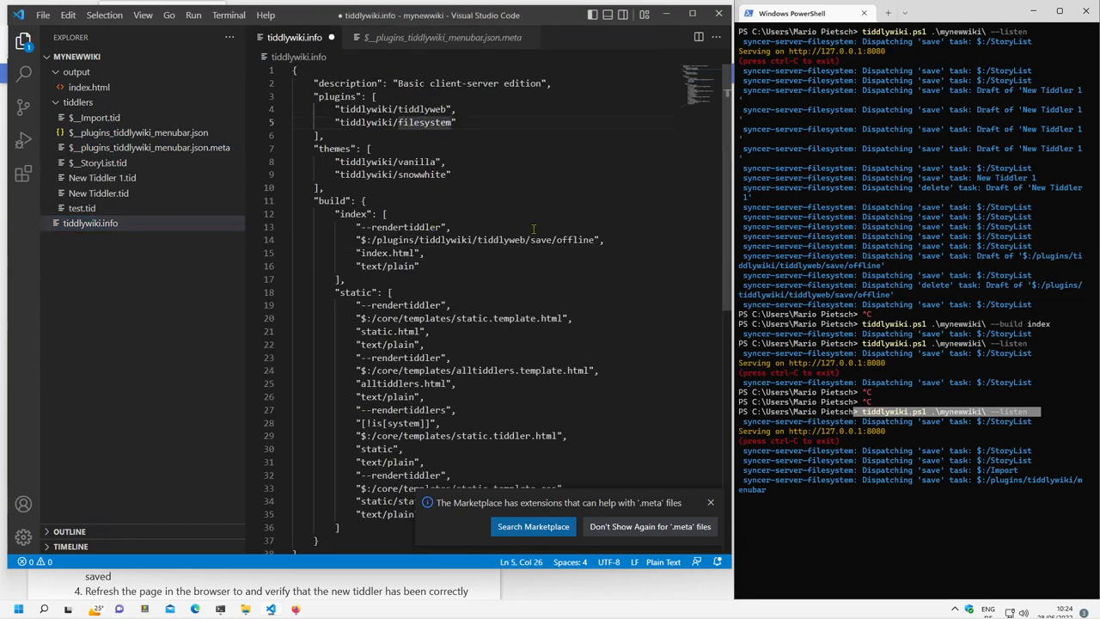
Add 'tiddlywiki/menubar' after the filesystem entry in the plugins list, accepting the autocomplete
{"action": "double_click", "coordinate": [423, 122]}
{"action": "type", "text": "\""}
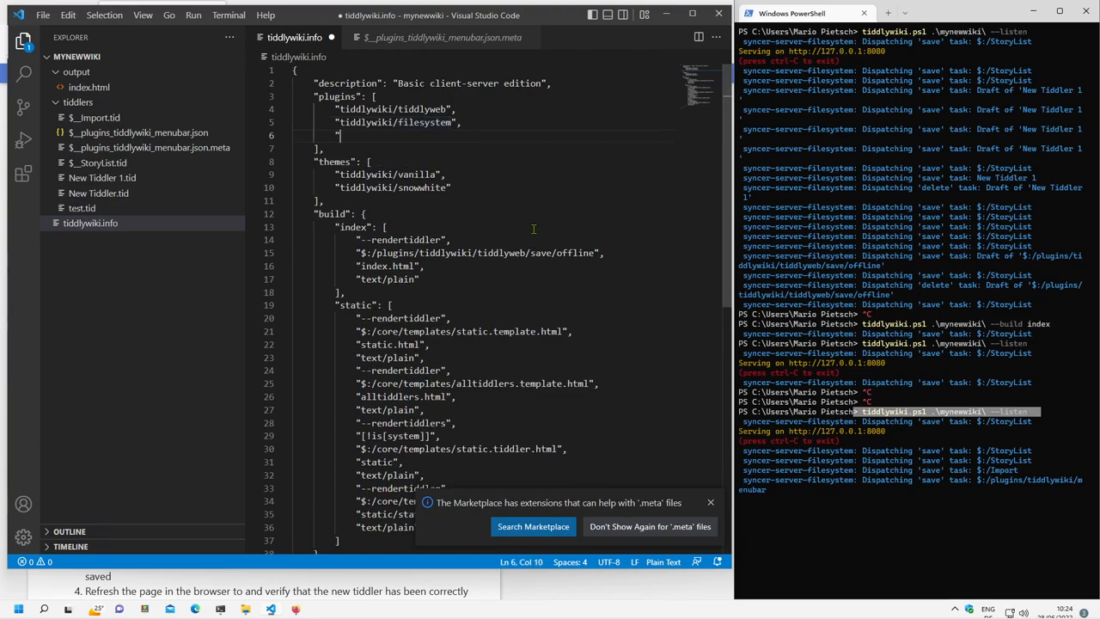
{"action": "type", "text": "tiddlywiki/"}
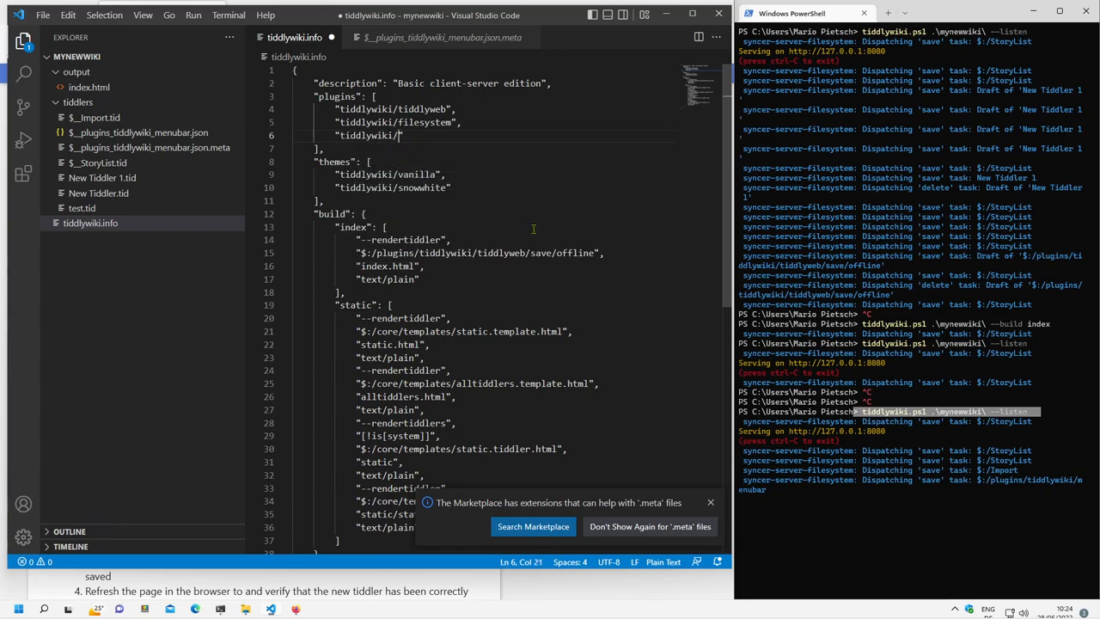
{"action": "type", "text": "ma"}
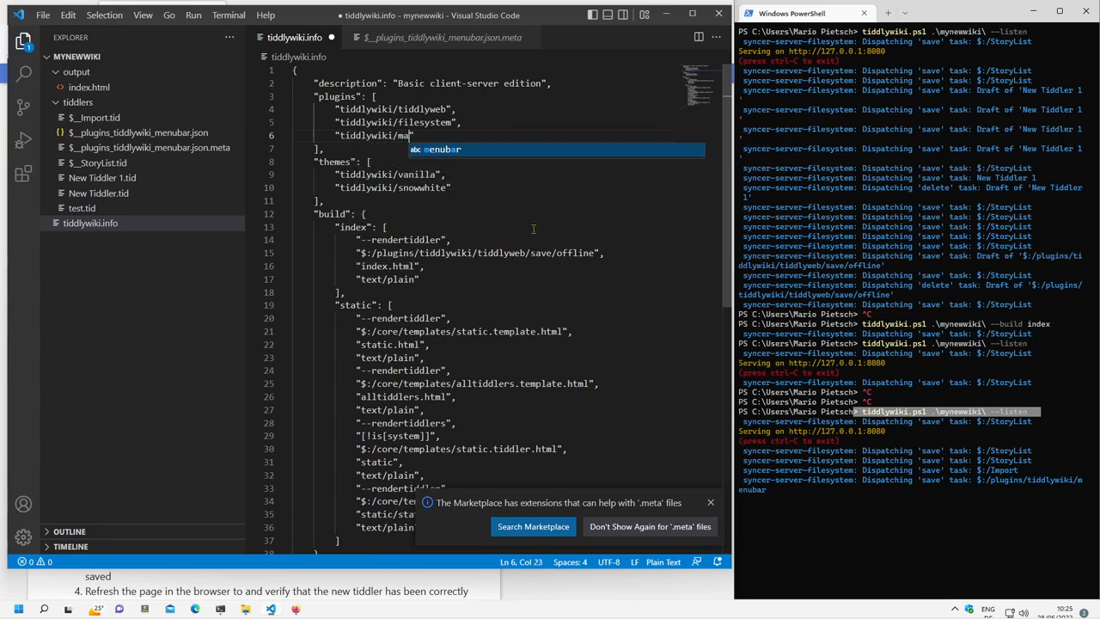
{"action": "key", "text": "Tab"}
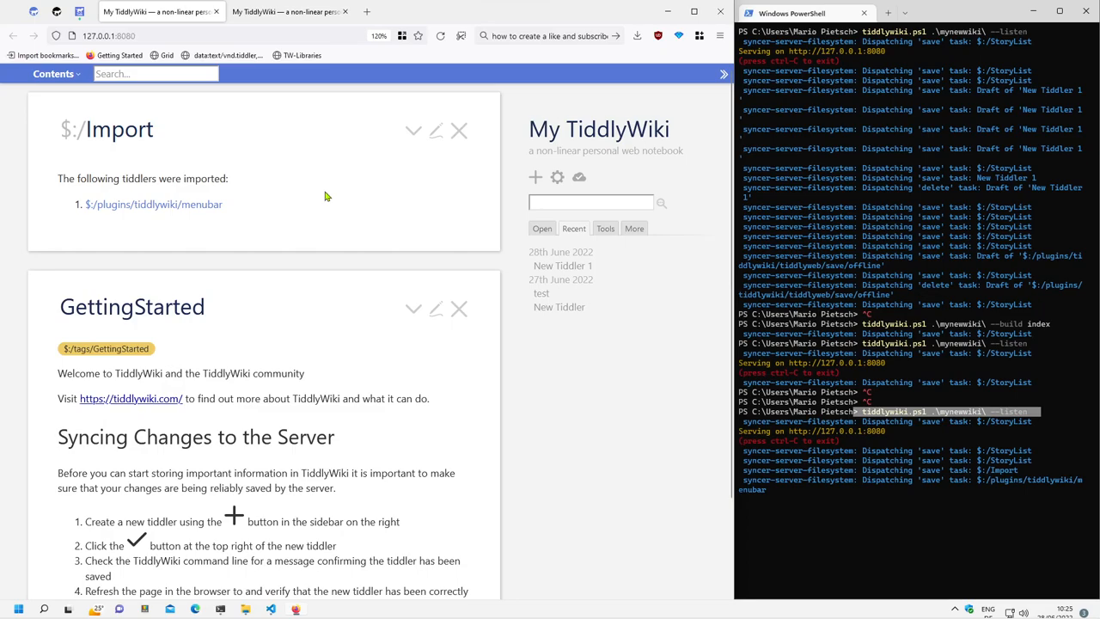
Delete the imported $:/plugins/tiddlywiki/menubar tiddler via More actions and confirm
{"action": "left_click", "coordinate": [153, 203]}
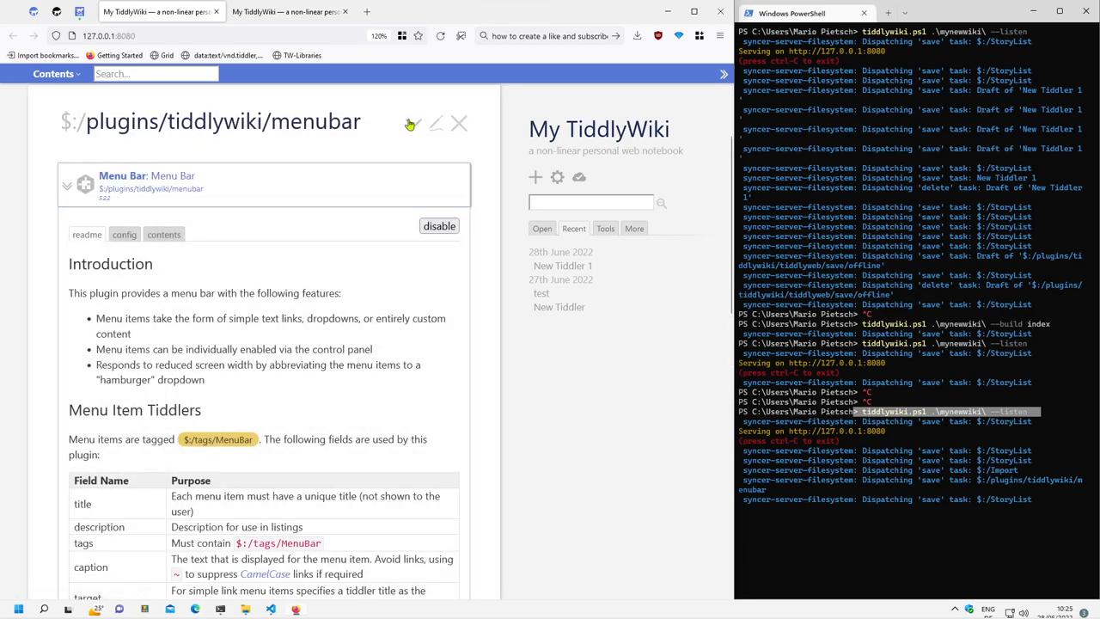
{"action": "left_click", "coordinate": [413, 123]}
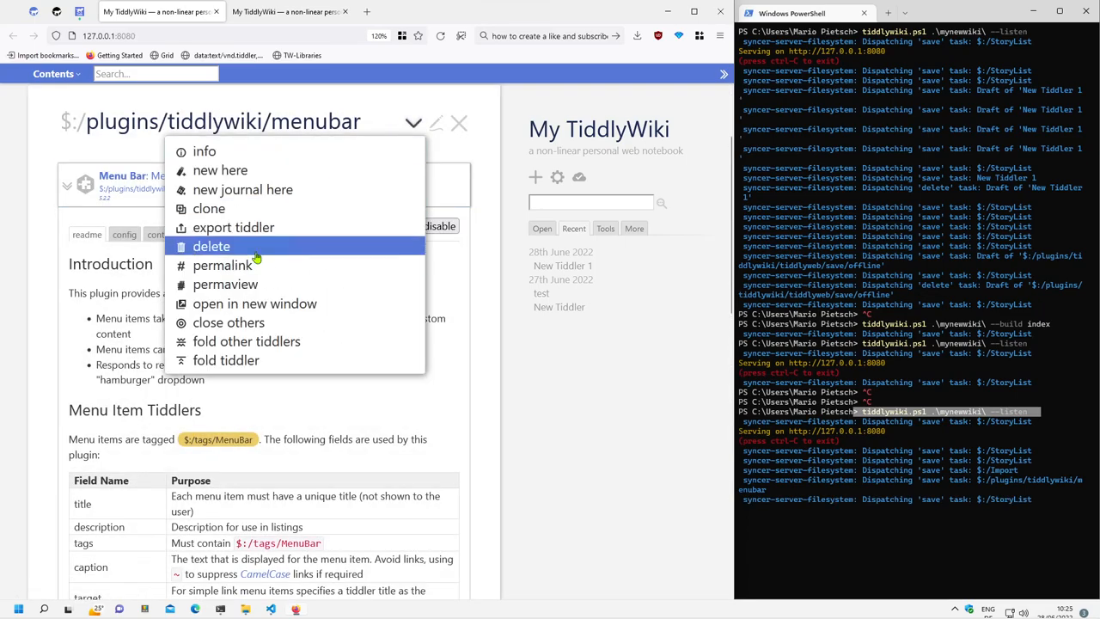
{"action": "left_click", "coordinate": [212, 246]}
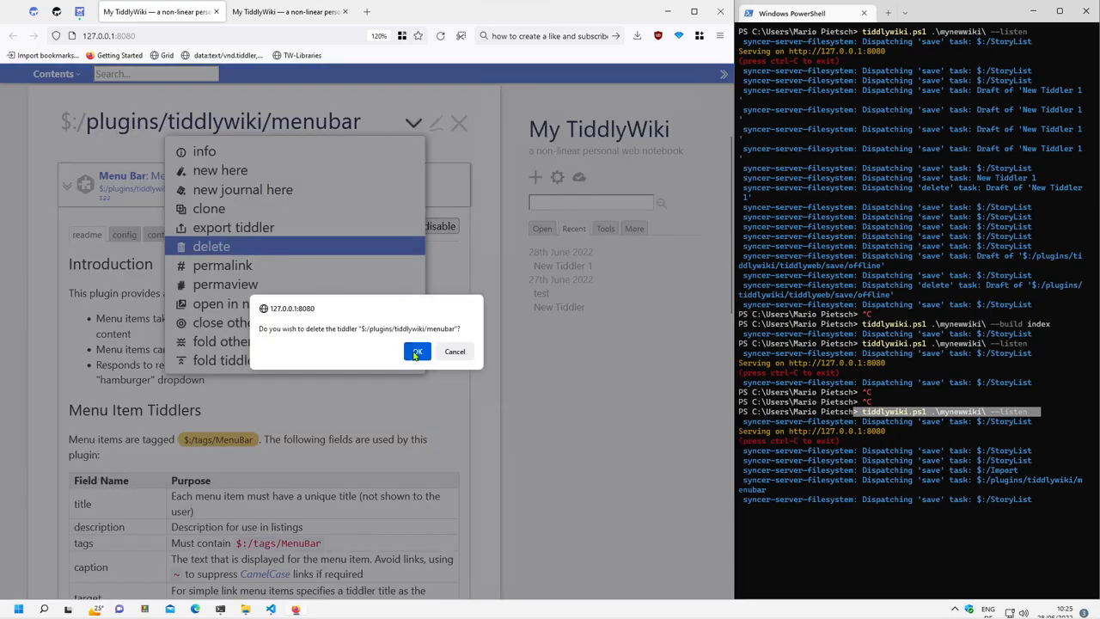
{"action": "left_click", "coordinate": [416, 350]}
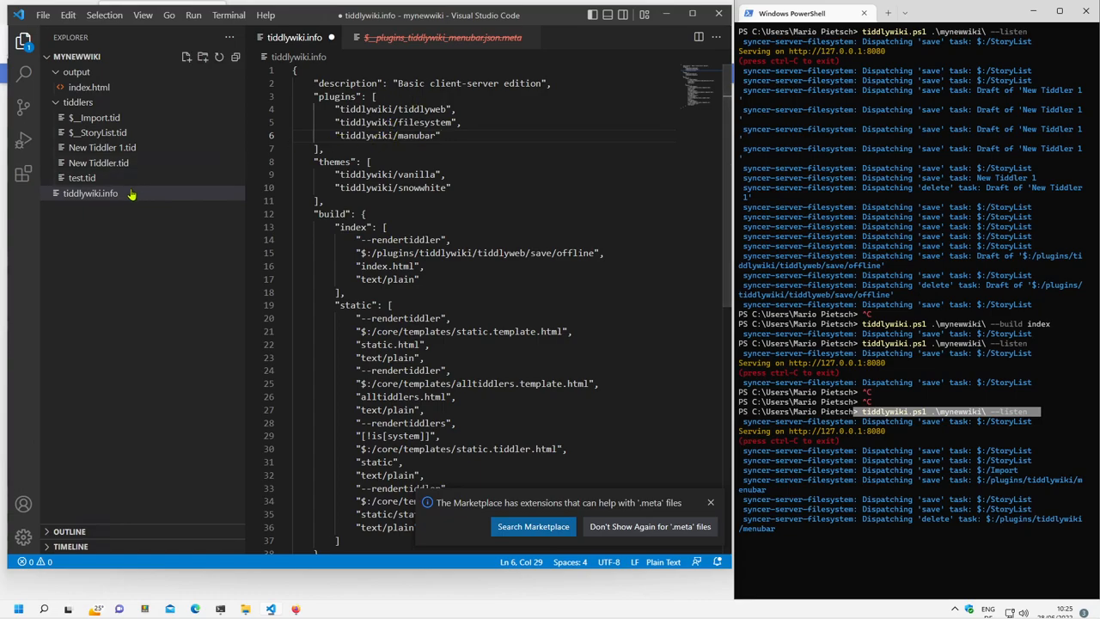
Restart the server with 'tiddlywiki.ps1 .\mynewwiki\ --listen' after stopping it
{"action": "left_click", "coordinate": [89, 192]}
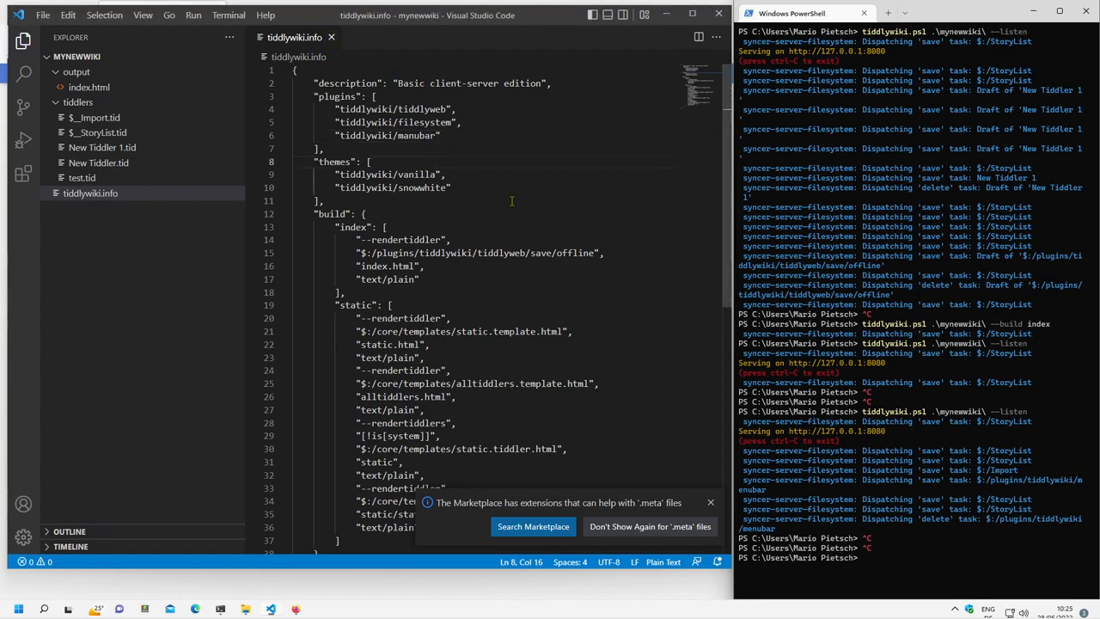
{"action": "type", "text": "tiddlywiki.ps1 .\\mynewwiki\\ --listen"}
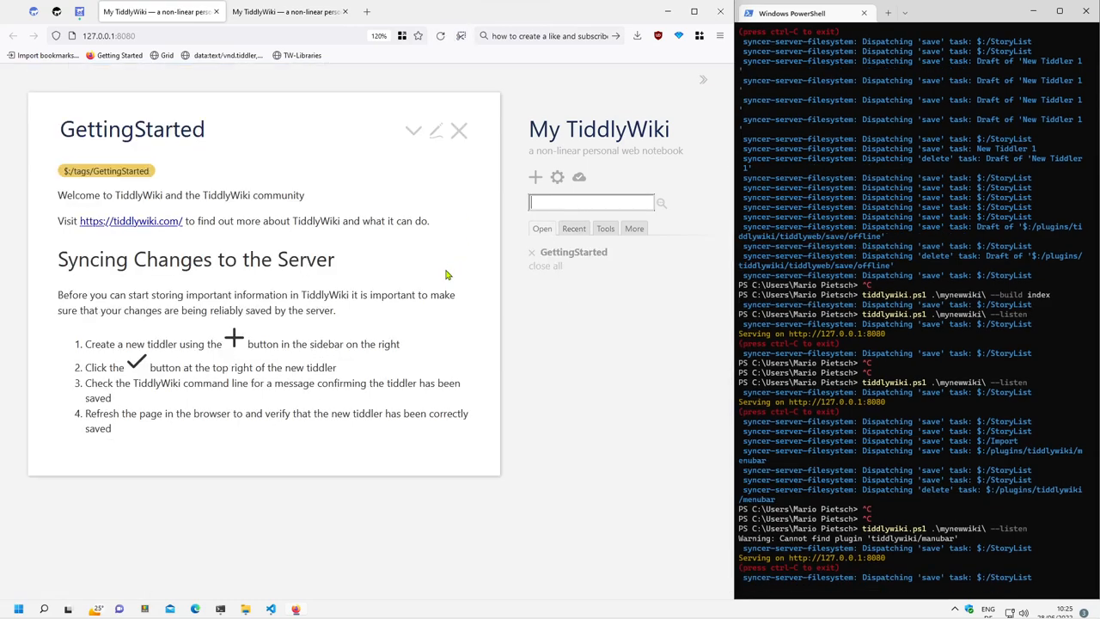
{"action": "mouse_move", "coordinate": [256, 83]}
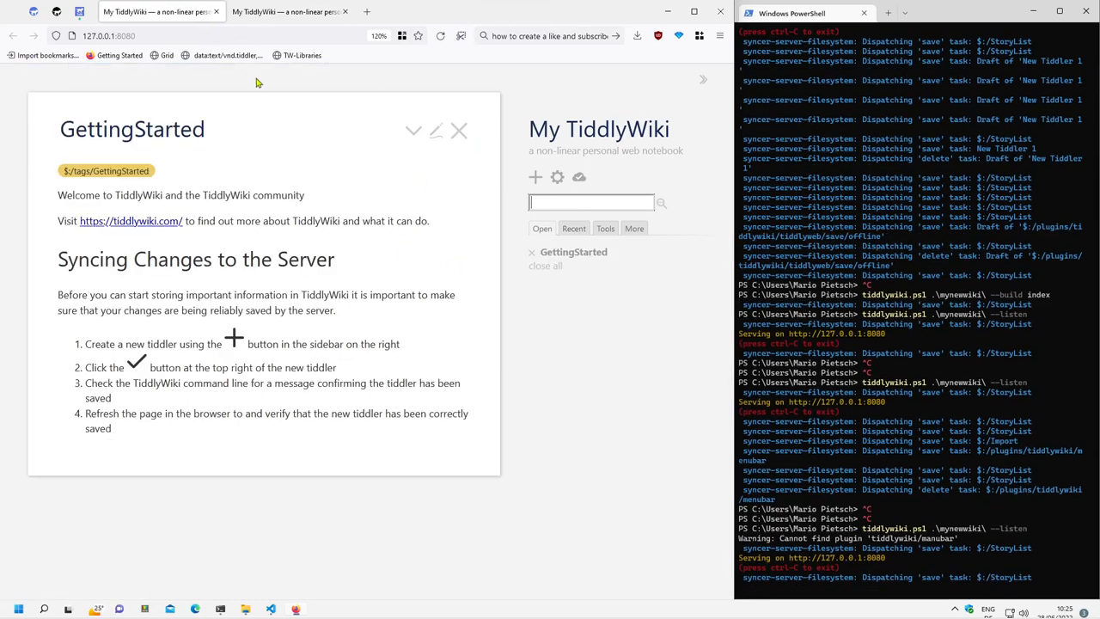
Check the local Control Panel Plugins list lacks Menu Bar, then view its entry on tiddlywiki.com
{"action": "left_click", "coordinate": [557, 177]}
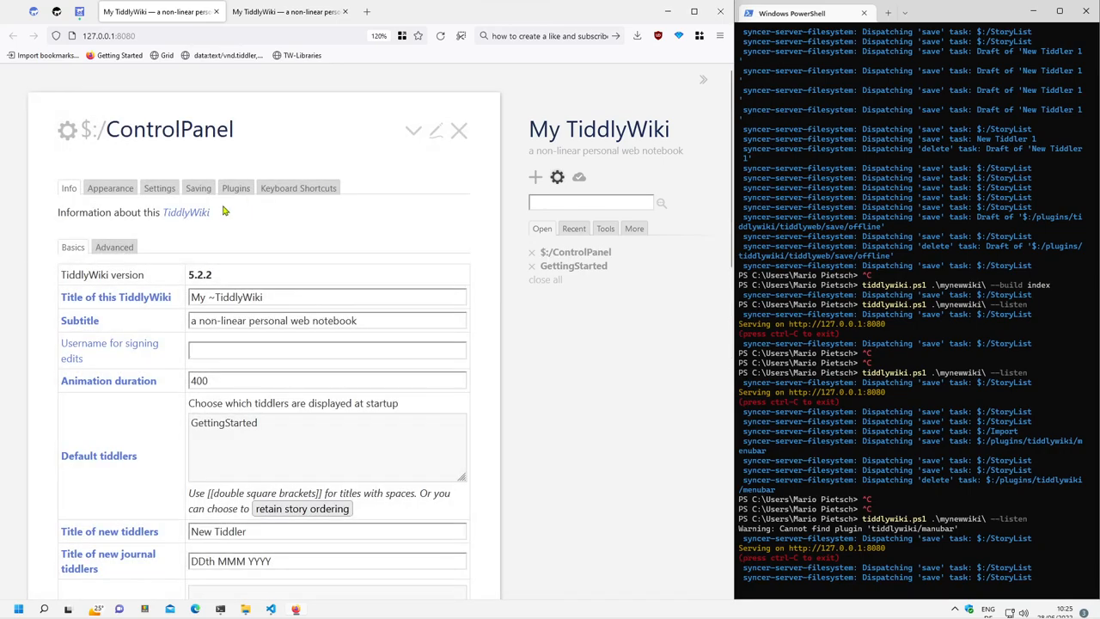
{"action": "left_click", "coordinate": [235, 188]}
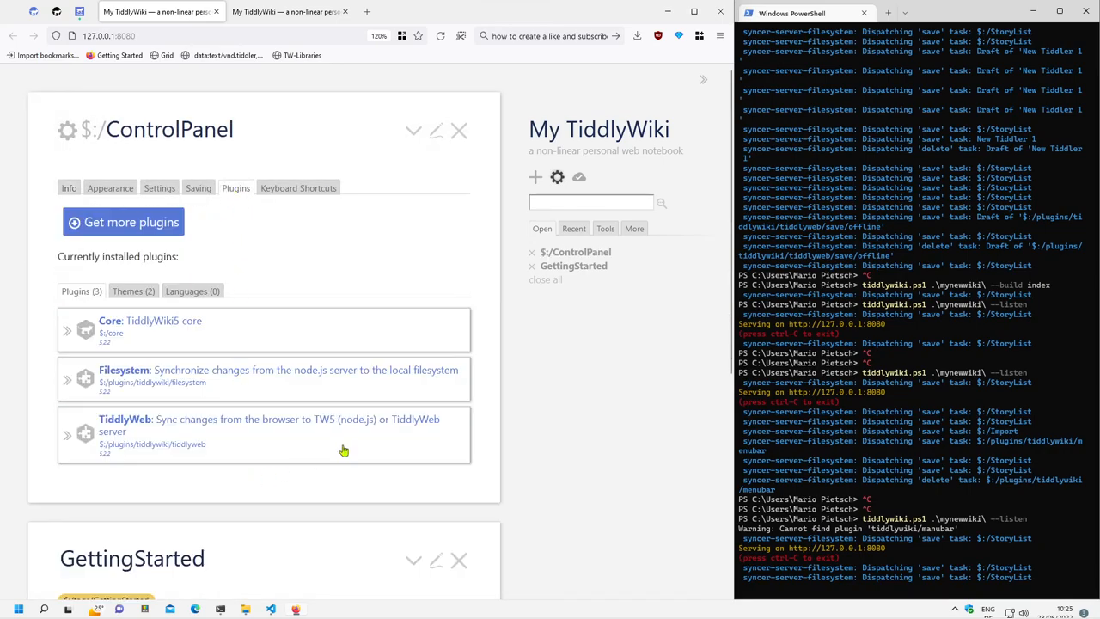
{"action": "mouse_move", "coordinate": [443, 251]}
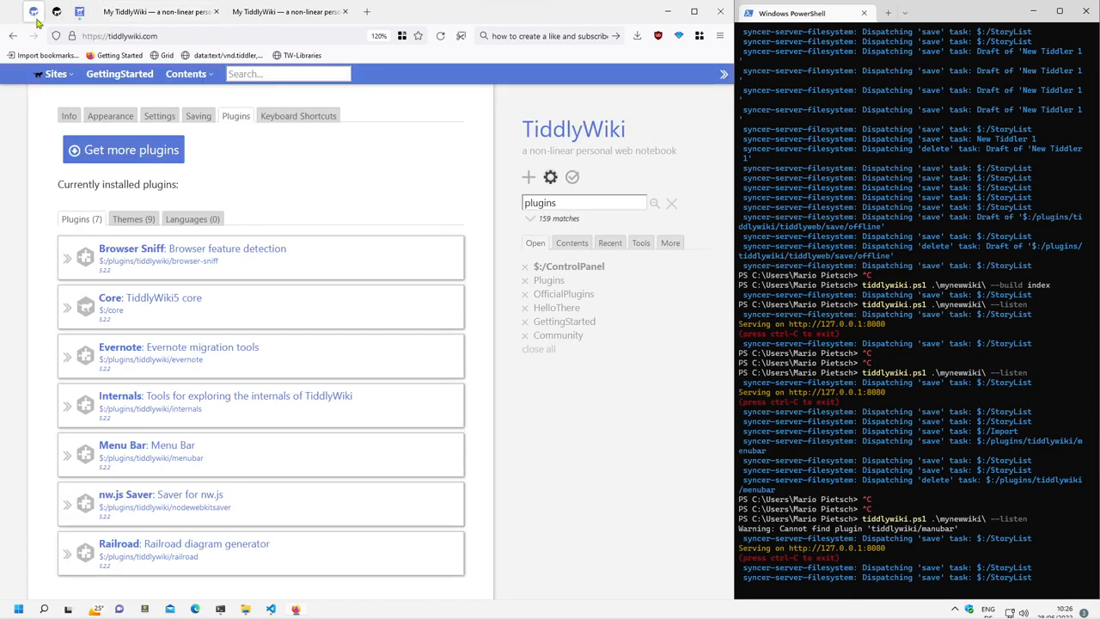
{"action": "left_click", "coordinate": [262, 454]}
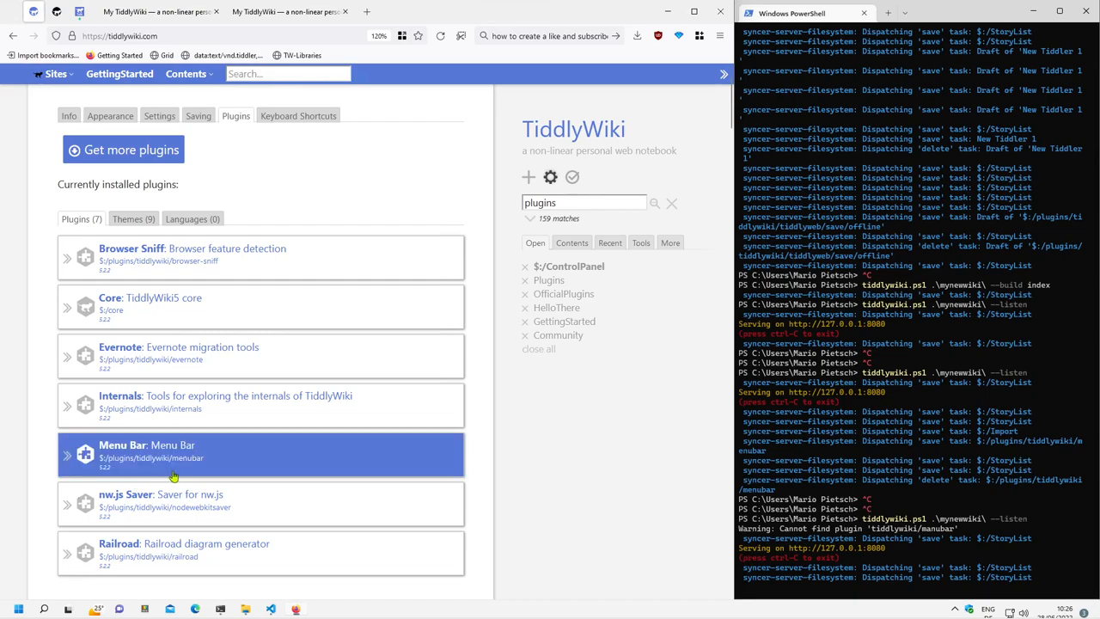
{"action": "mouse_move", "coordinate": [179, 468]}
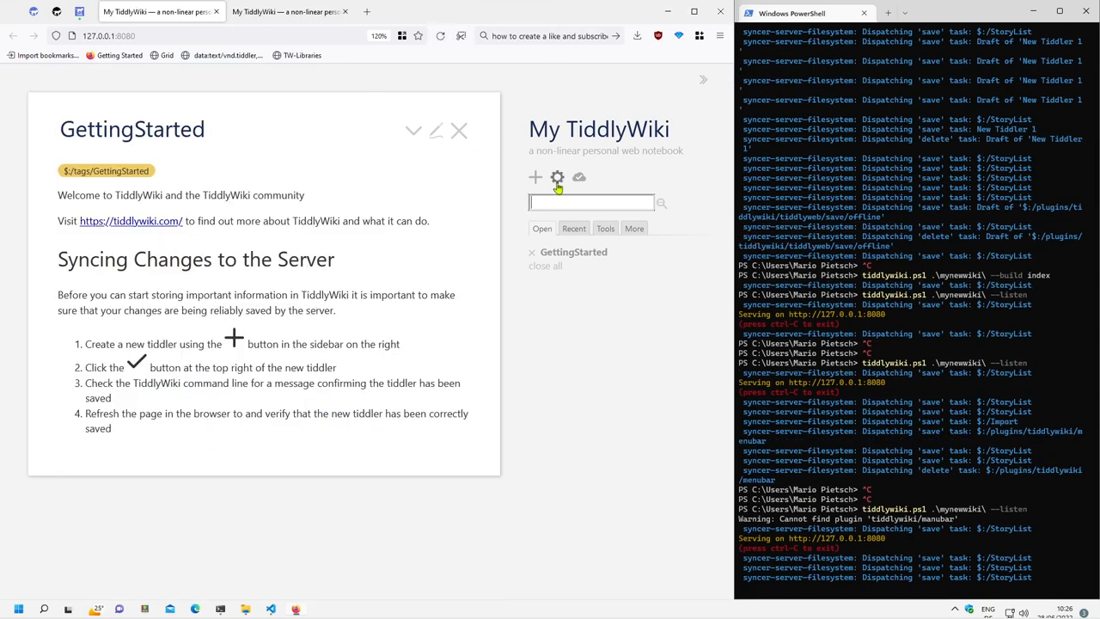
Reload the local wiki so the menu bar shows, then save an offline copy
{"action": "left_click", "coordinate": [557, 177]}
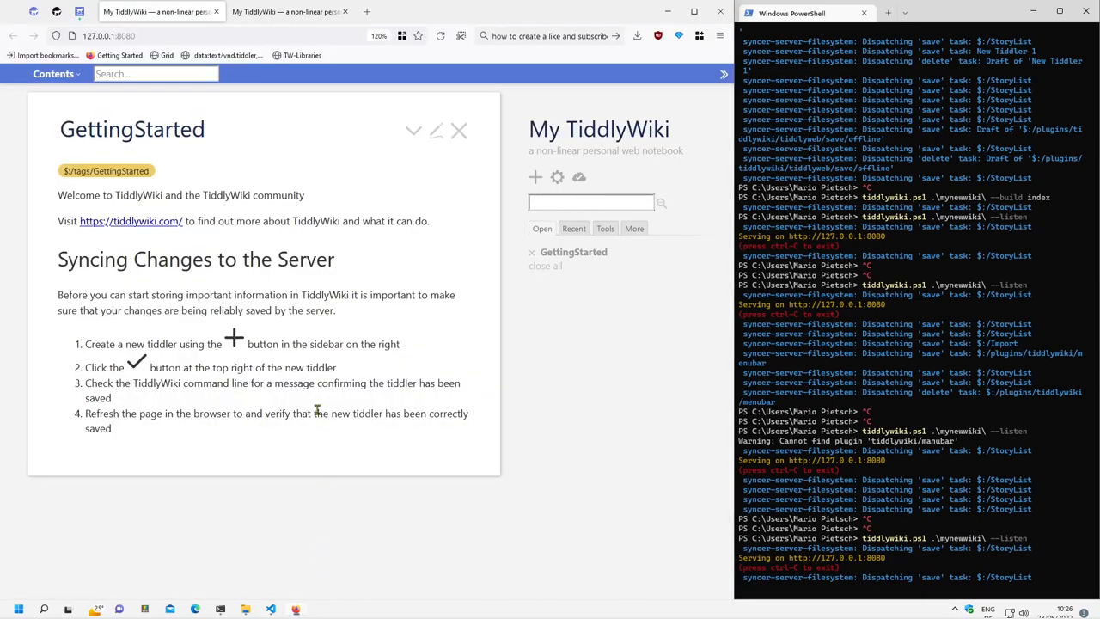
{"action": "mouse_move", "coordinate": [350, 360]}
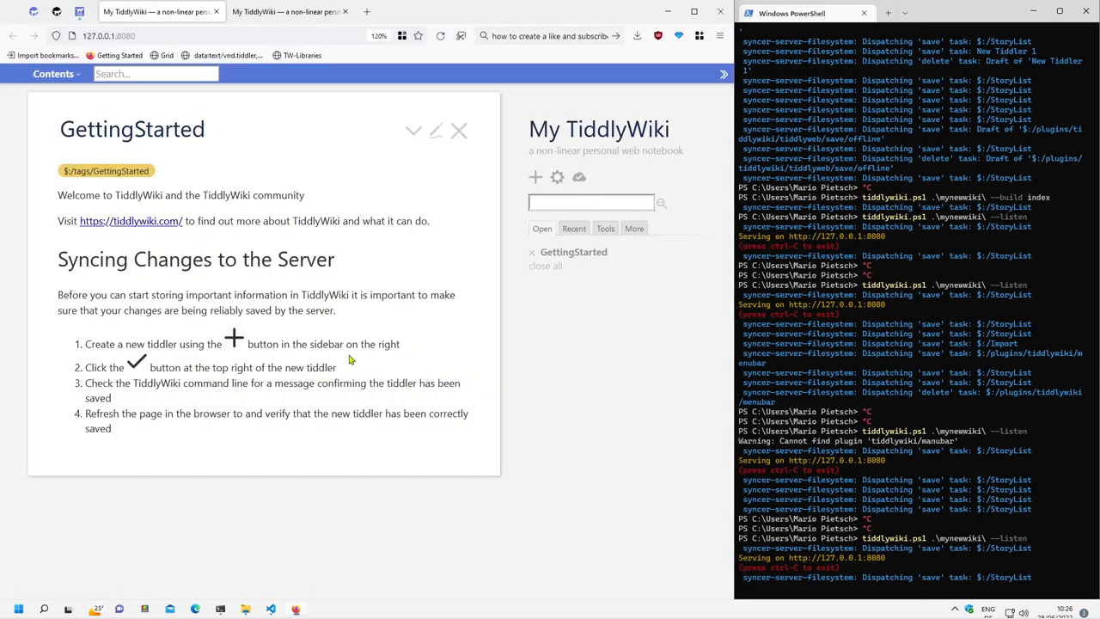
{"action": "left_click", "coordinate": [579, 177]}
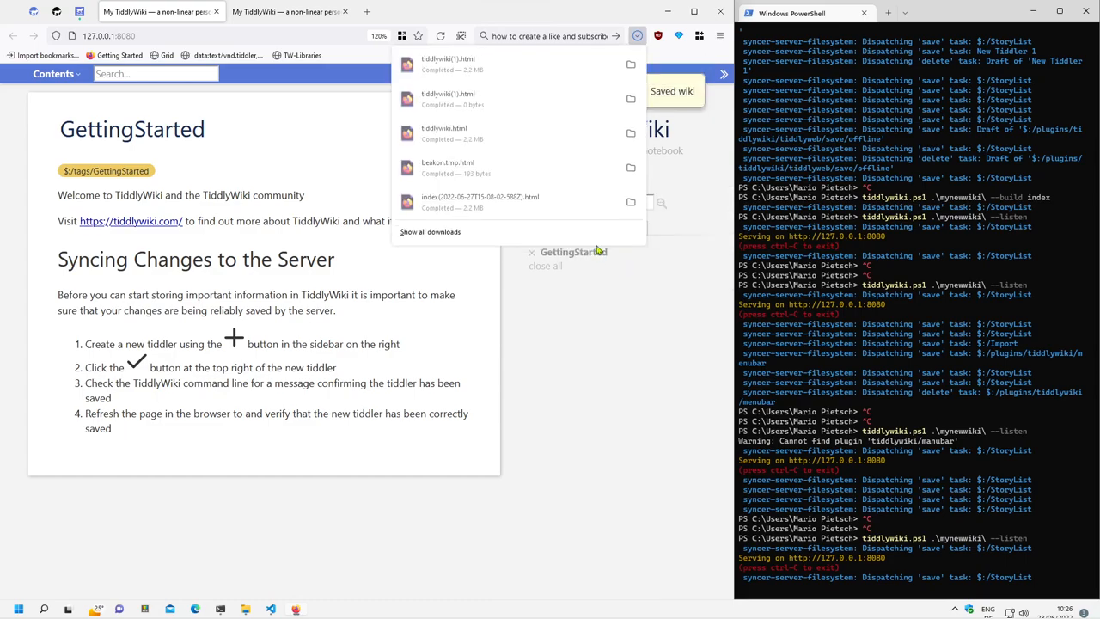
Open the downloaded tiddlywiki(1).html and show its Control Panel Plugins list
{"action": "left_click", "coordinate": [447, 65]}
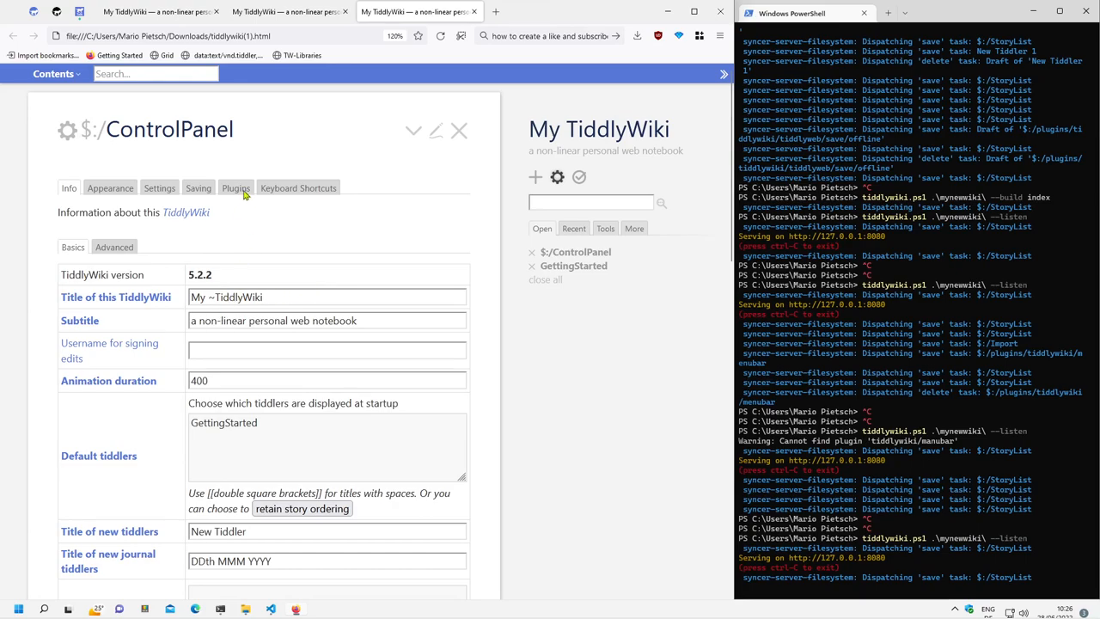
{"action": "left_click", "coordinate": [235, 188]}
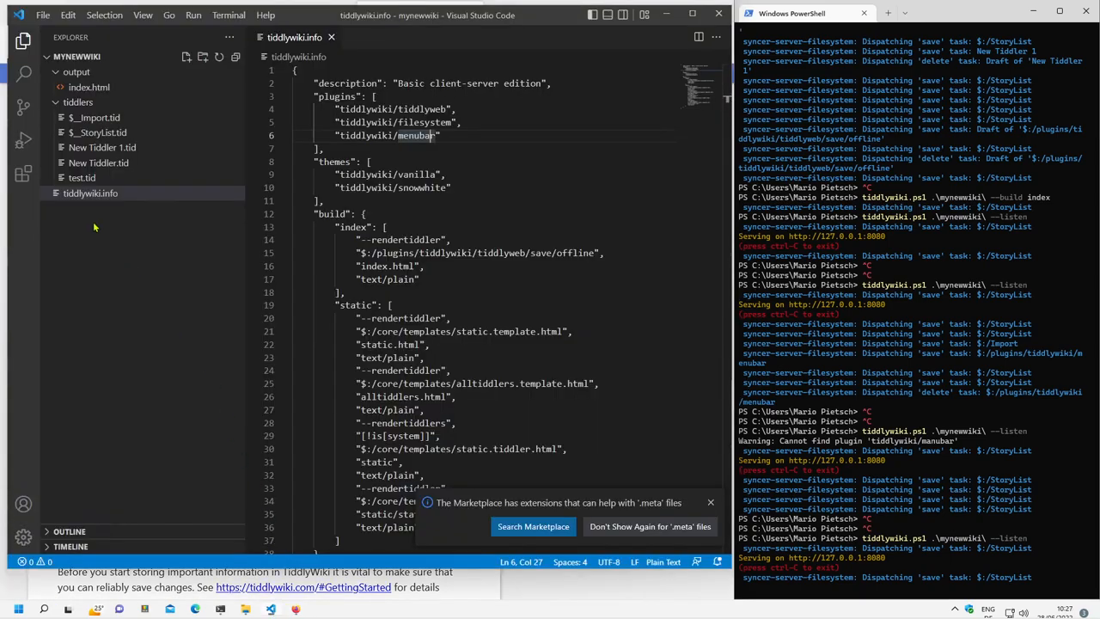
{"action": "mouse_move", "coordinate": [129, 175]}
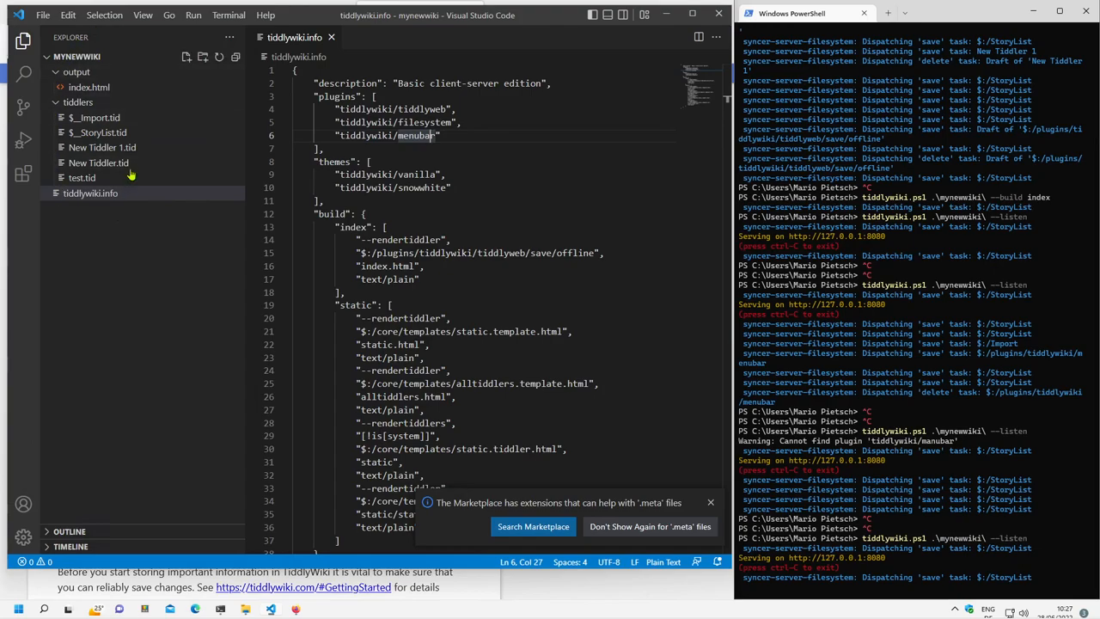
{"action": "mouse_move", "coordinate": [136, 177]}
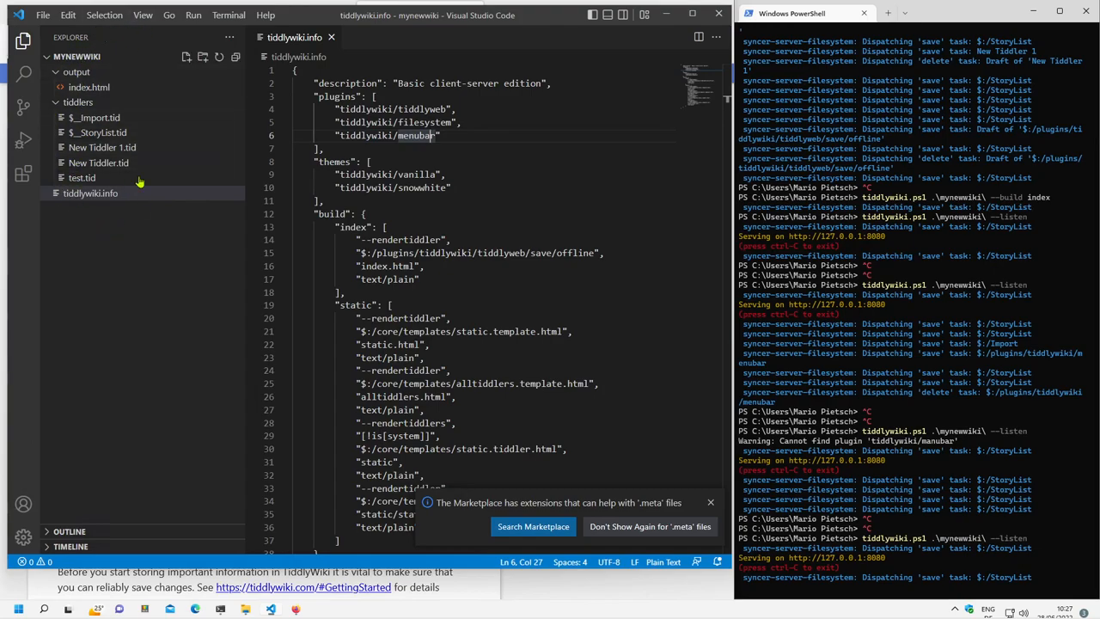
{"action": "mouse_move", "coordinate": [151, 256]}
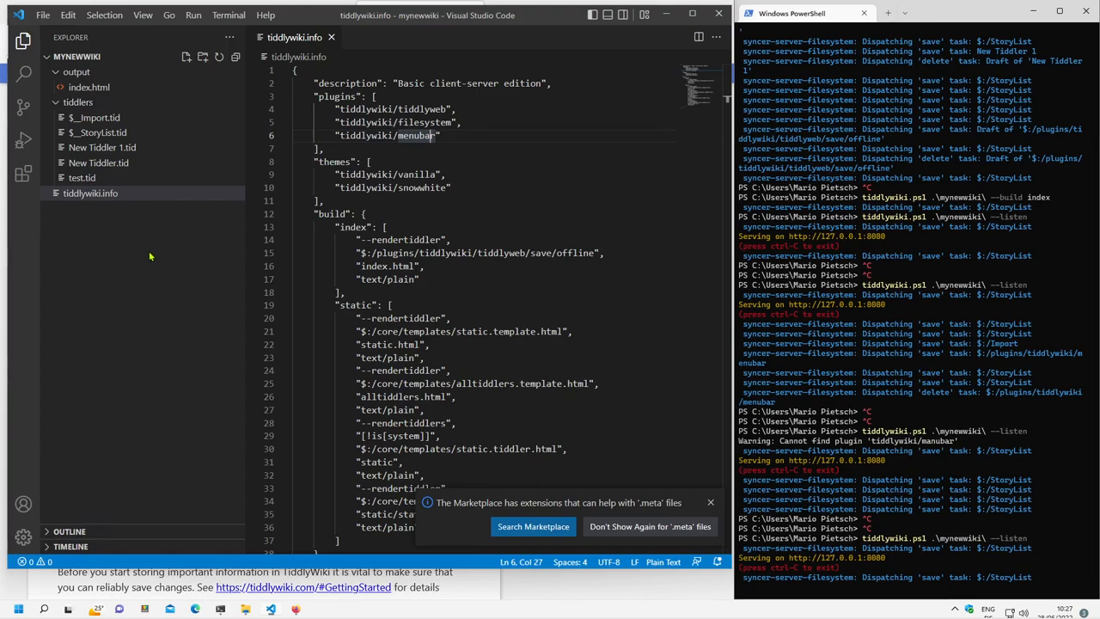
{"action": "mouse_move", "coordinate": [324, 598]}
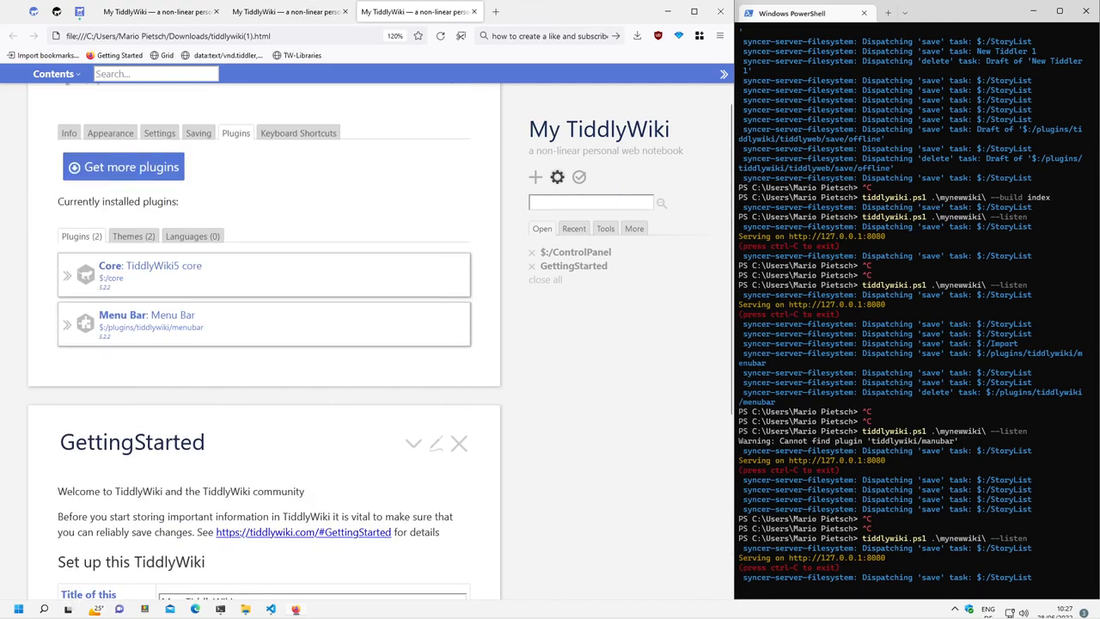
Search tiddlywiki.com for 'plugins'
{"action": "type", "text": "plugins"}
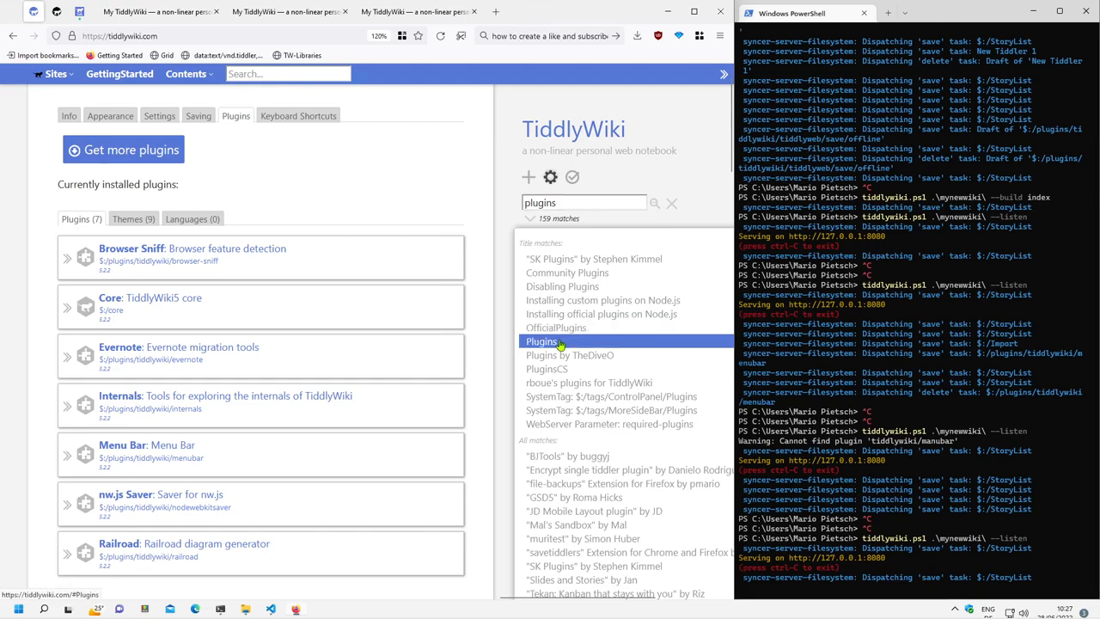
Reach the 'Installing official plugins on Node.js' guide via the Plugins documentation tiddler
{"action": "left_click", "coordinate": [541, 340]}
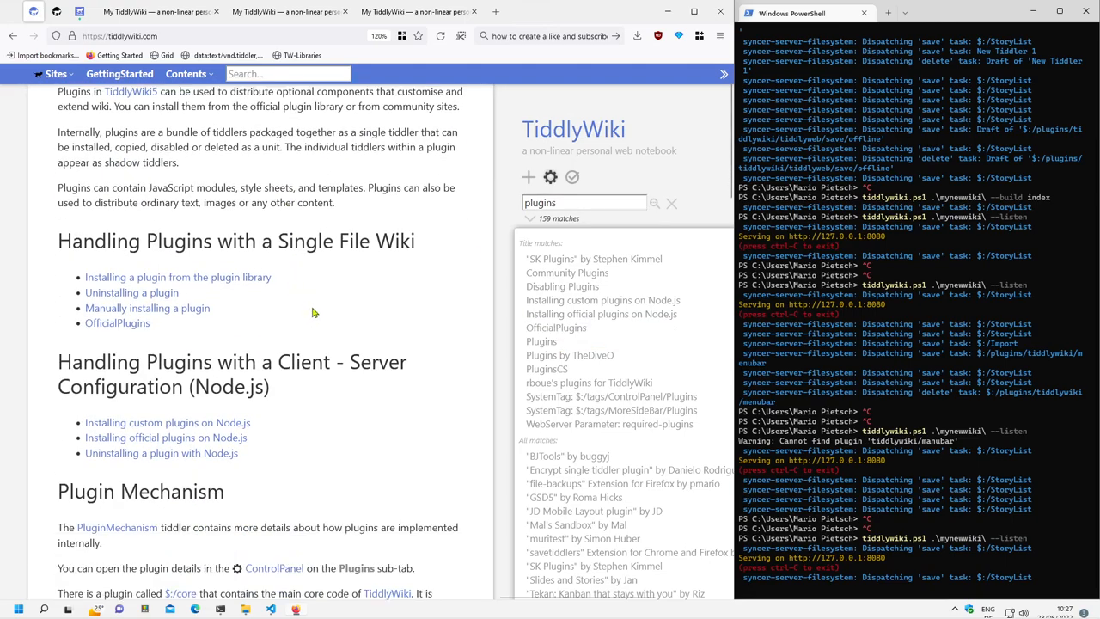
{"action": "mouse_move", "coordinate": [318, 402]}
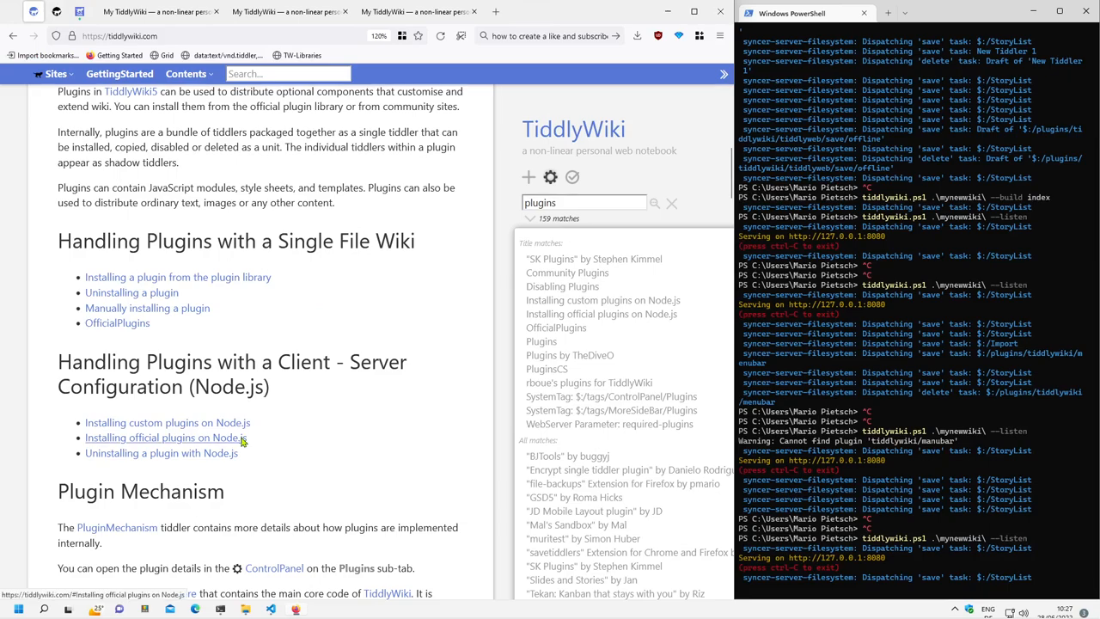
{"action": "left_click", "coordinate": [161, 439]}
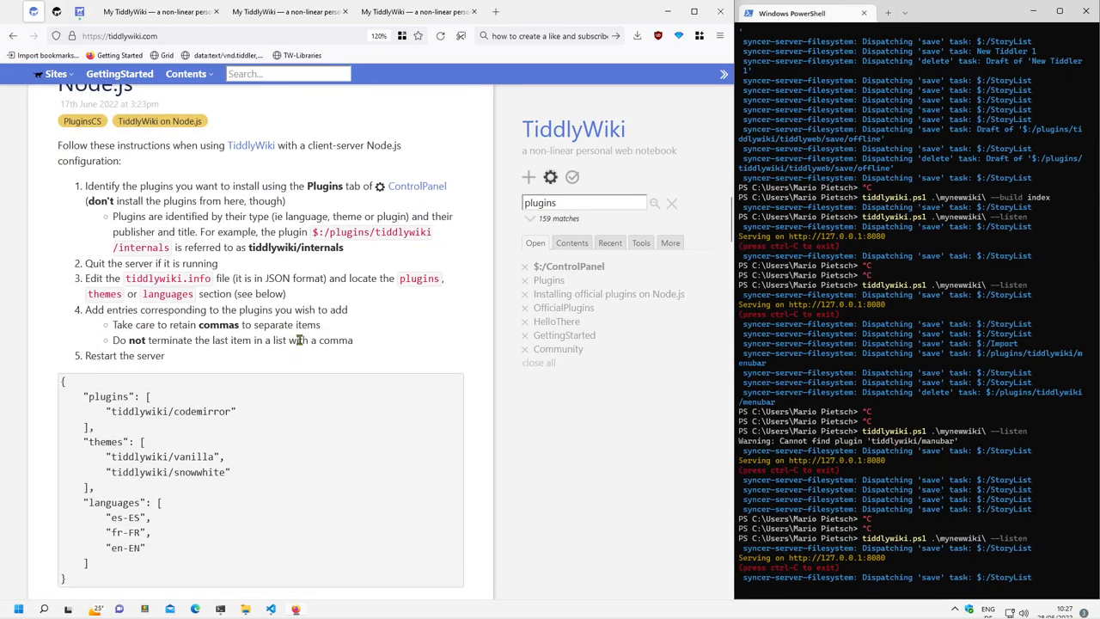
{"action": "mouse_move", "coordinate": [216, 136]}
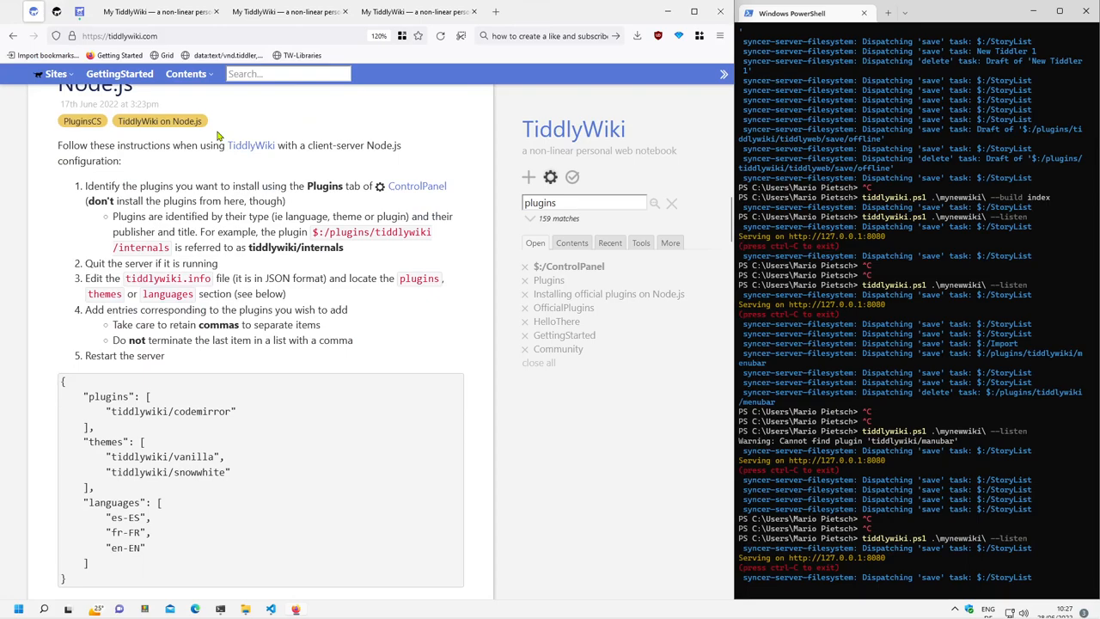
{"action": "mouse_move", "coordinate": [379, 222]}
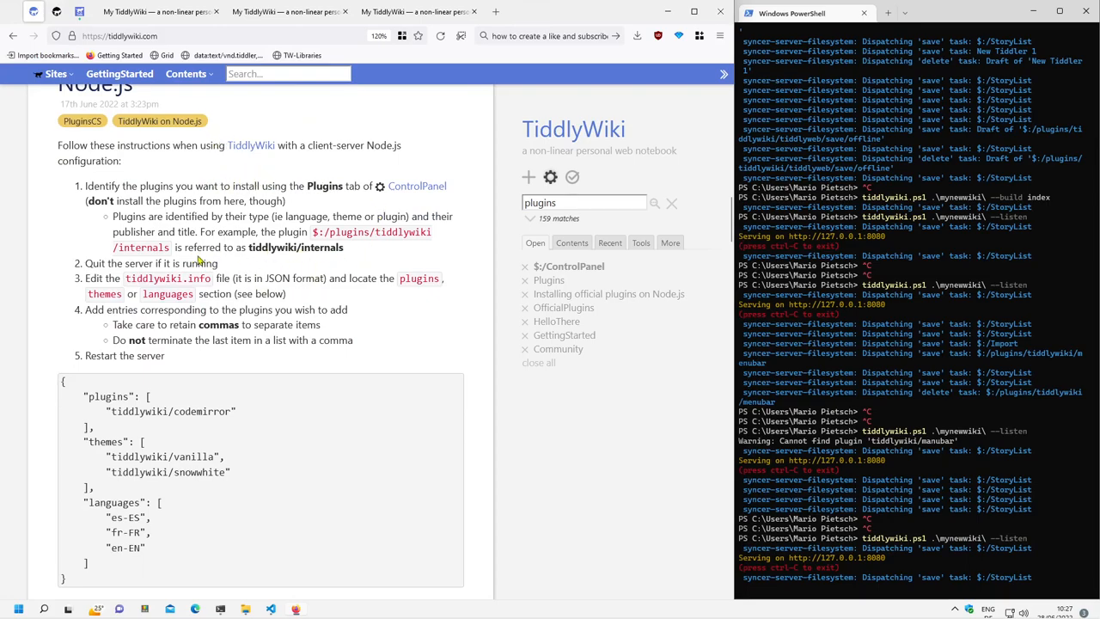
Highlight the guide's instruction about editing tiddlywiki.info to add plugins
{"action": "left_click_drag", "start_coordinate": [129, 278], "coordinate": [249, 278]}
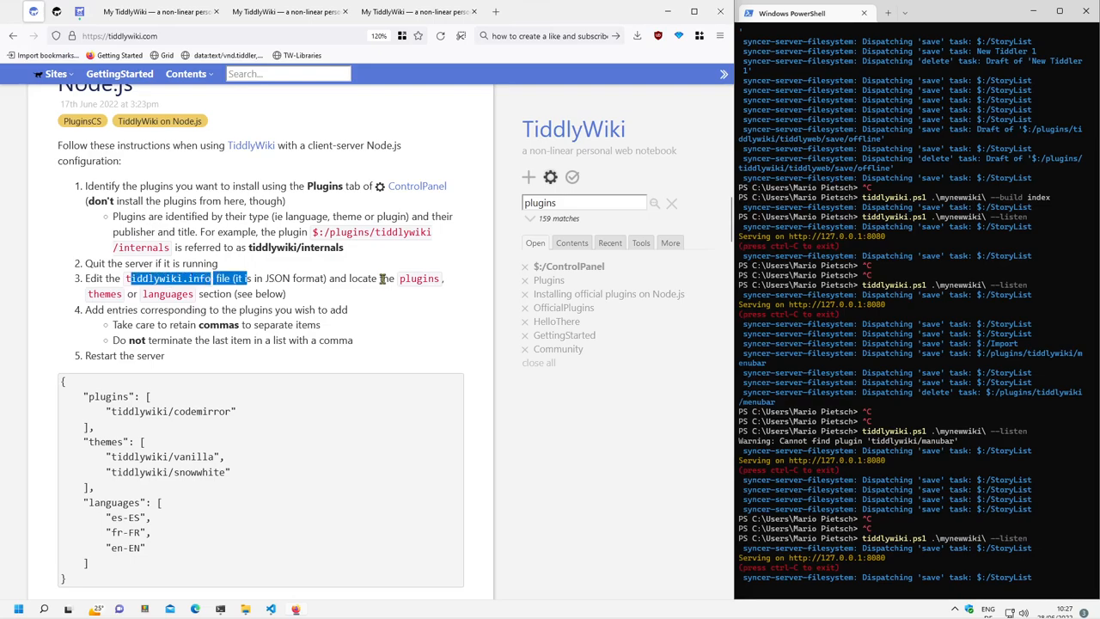
{"action": "double_click", "coordinate": [419, 278]}
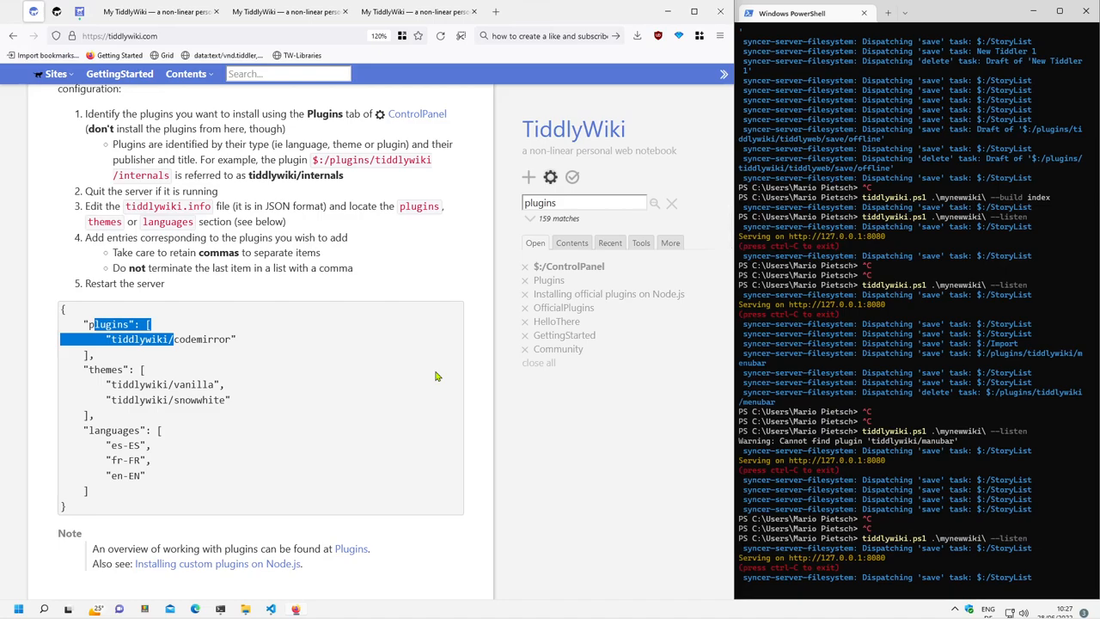
{"action": "mouse_move", "coordinate": [440, 394]}
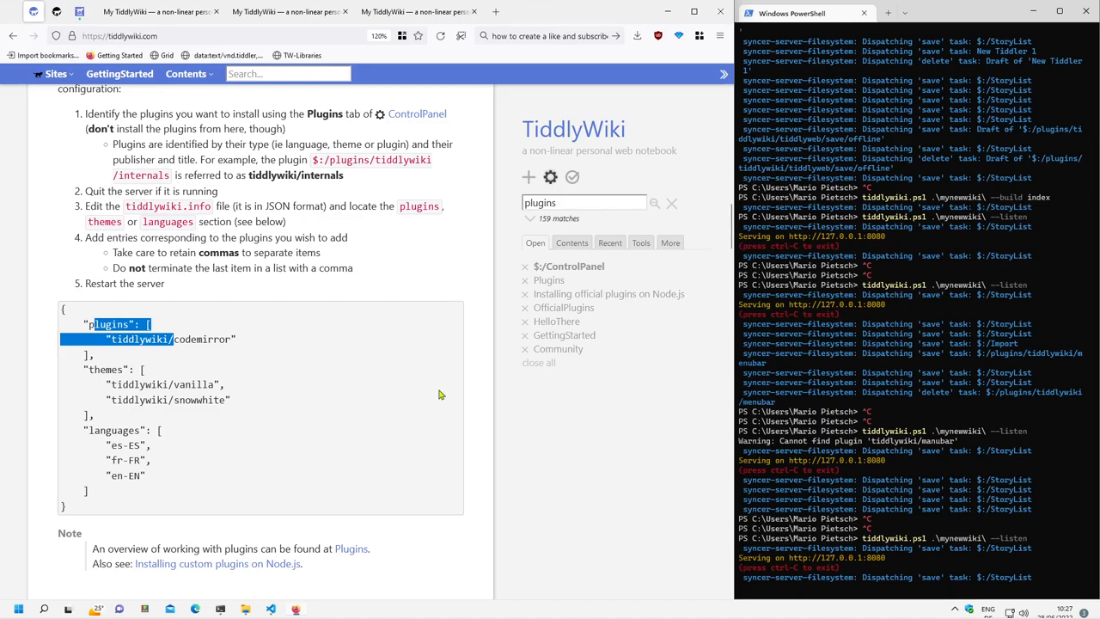
{"action": "mouse_move", "coordinate": [447, 423]}
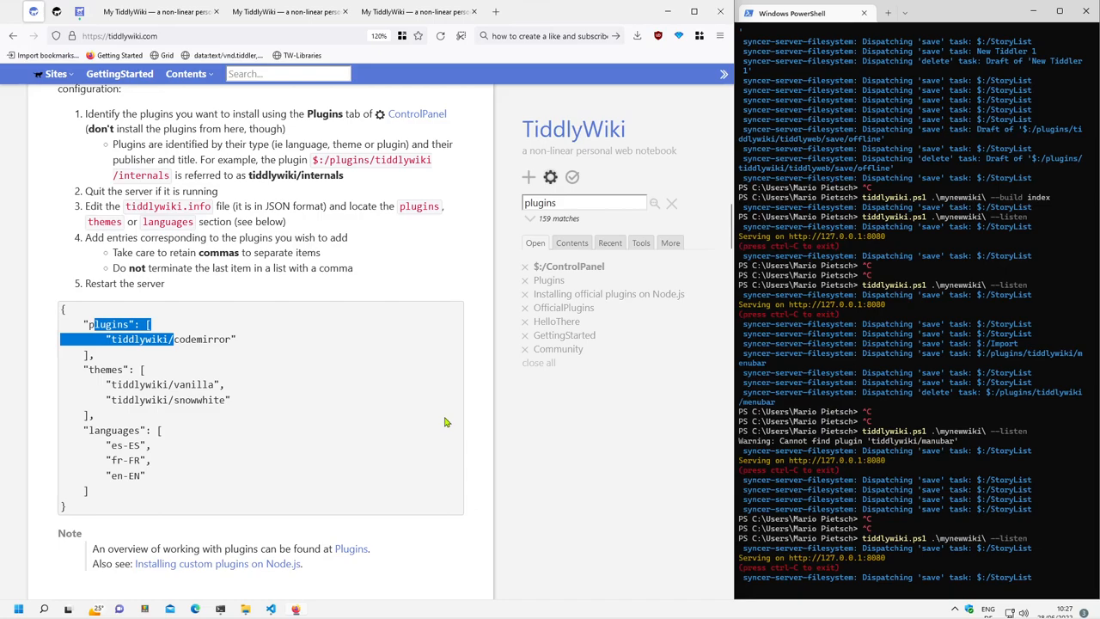